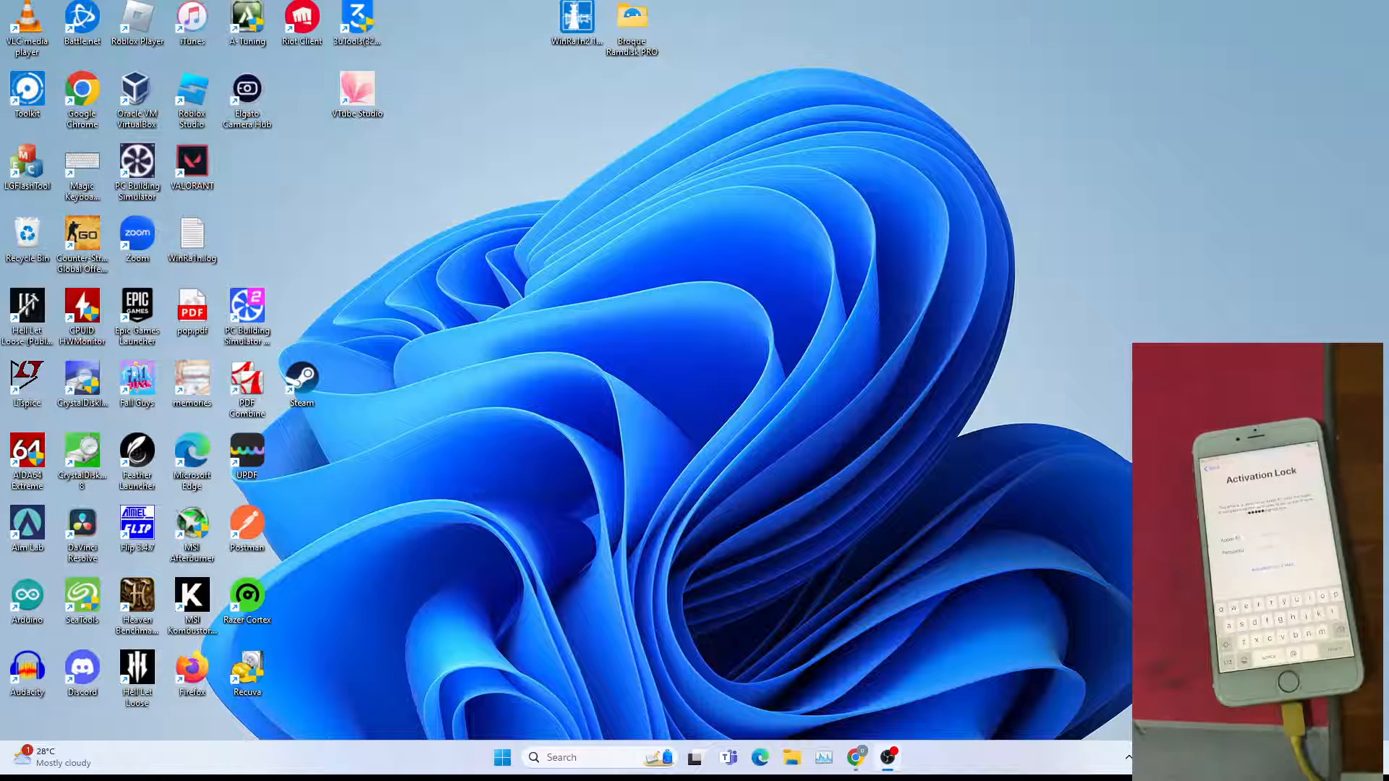
{"action": "mouse_move", "coordinate": [1003, 237]}
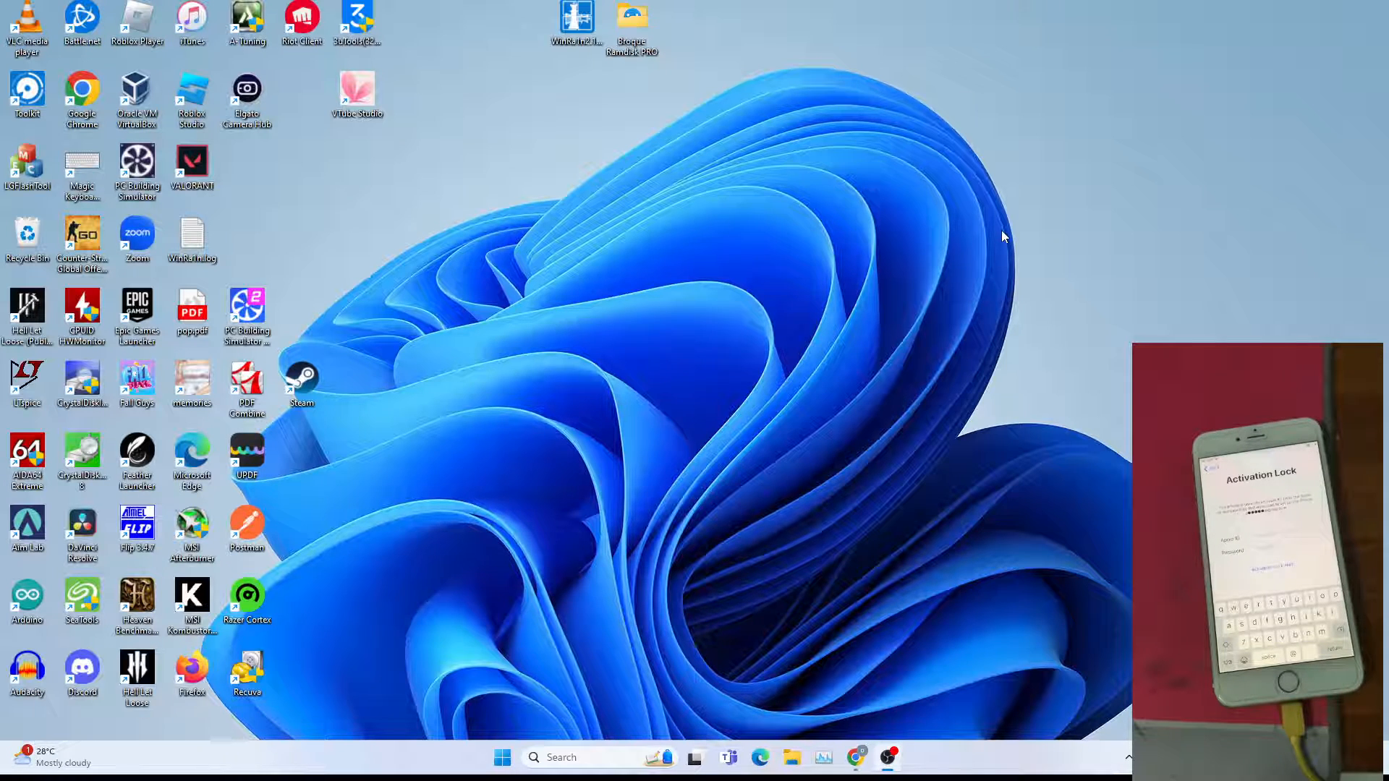
{"action": "mouse_move", "coordinate": [966, 233]}
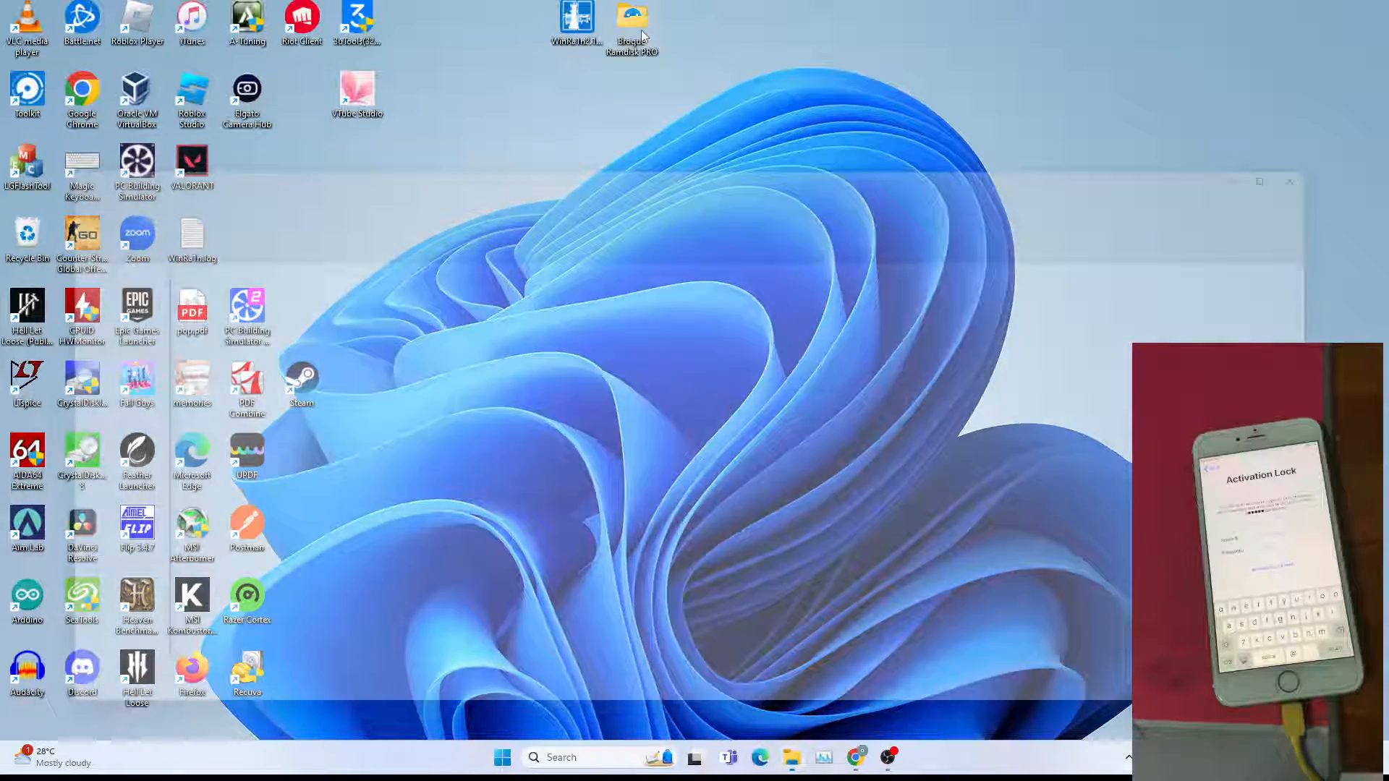
- Launch Broque Ramdisk PRO, dismiss its notices, and copy the detected iPhone 6 Plus ECID
{"action": "double_click", "coordinate": [631, 16]}
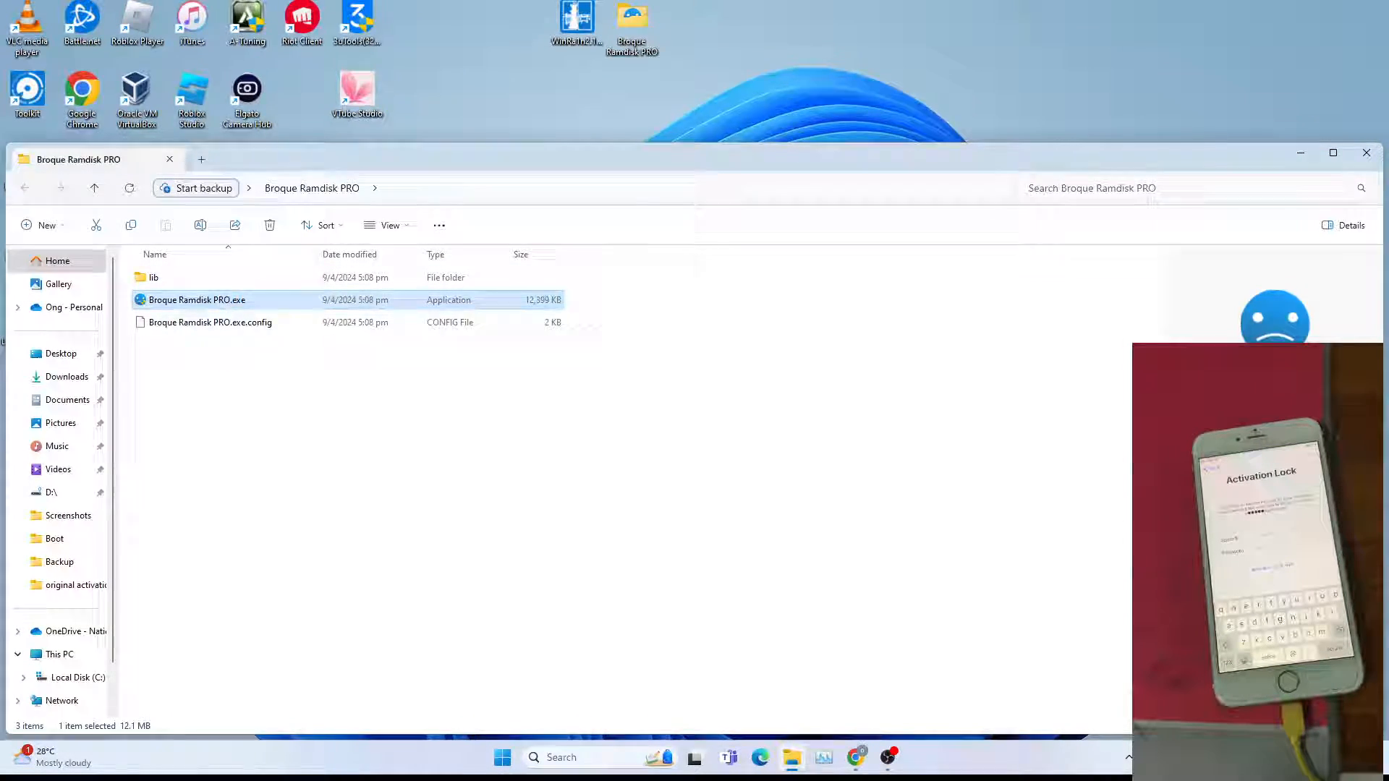
{"action": "double_click", "coordinate": [197, 299]}
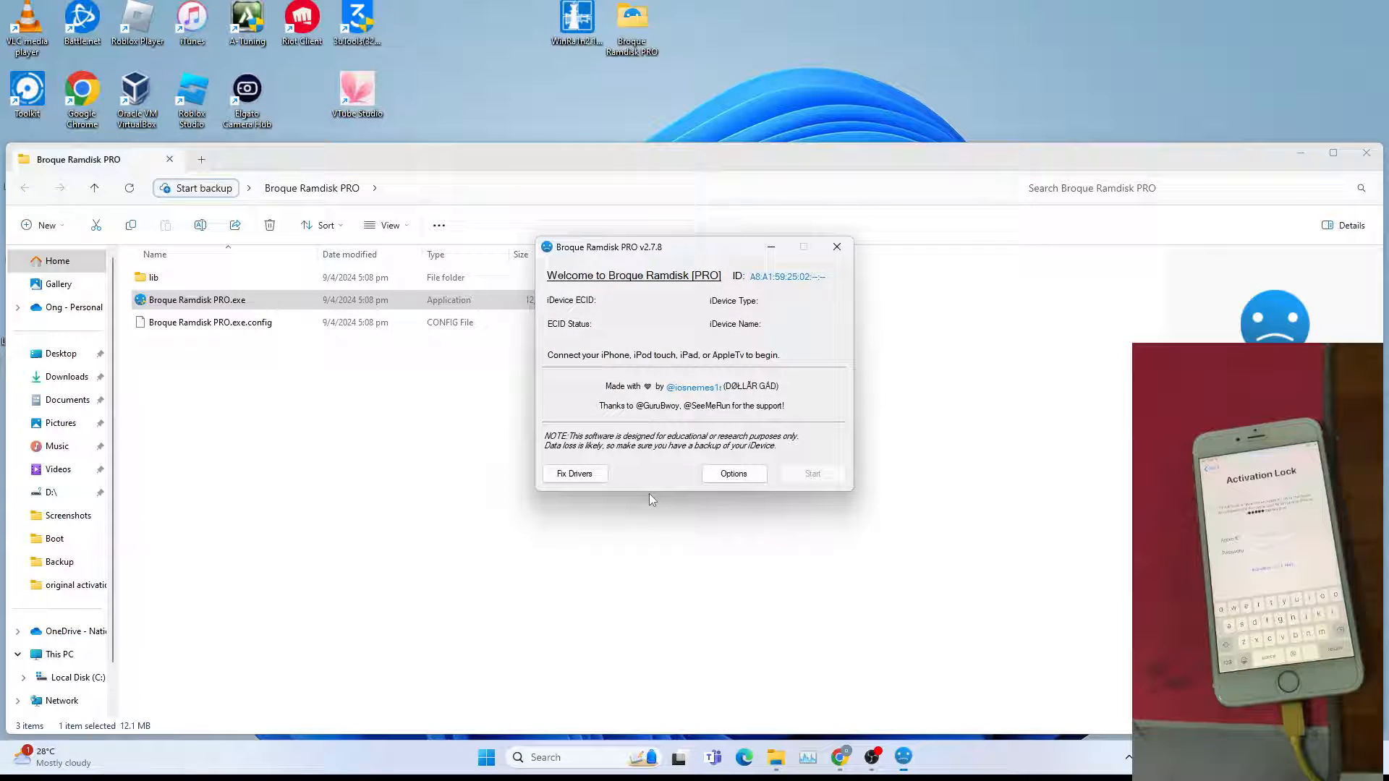
{"action": "left_click", "coordinate": [811, 473]}
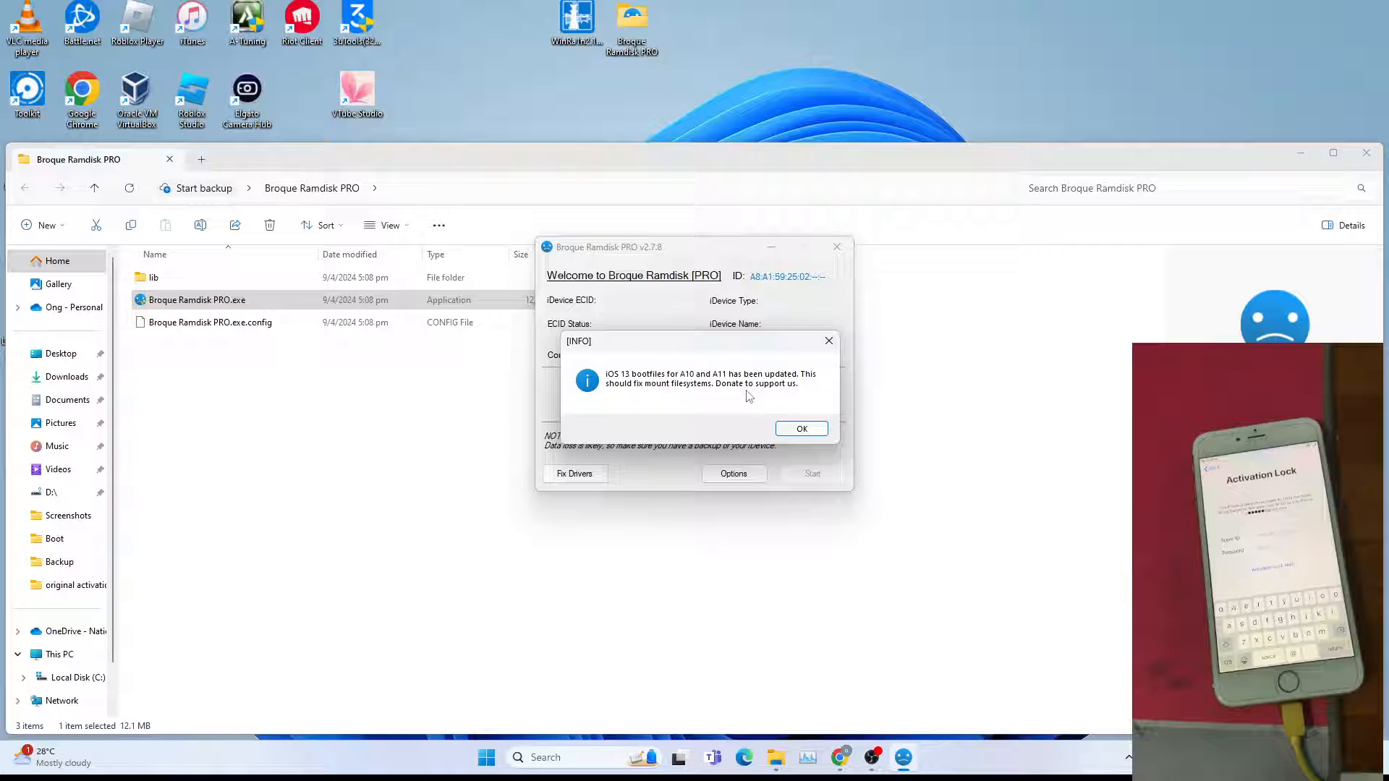
{"action": "left_click", "coordinate": [800, 429]}
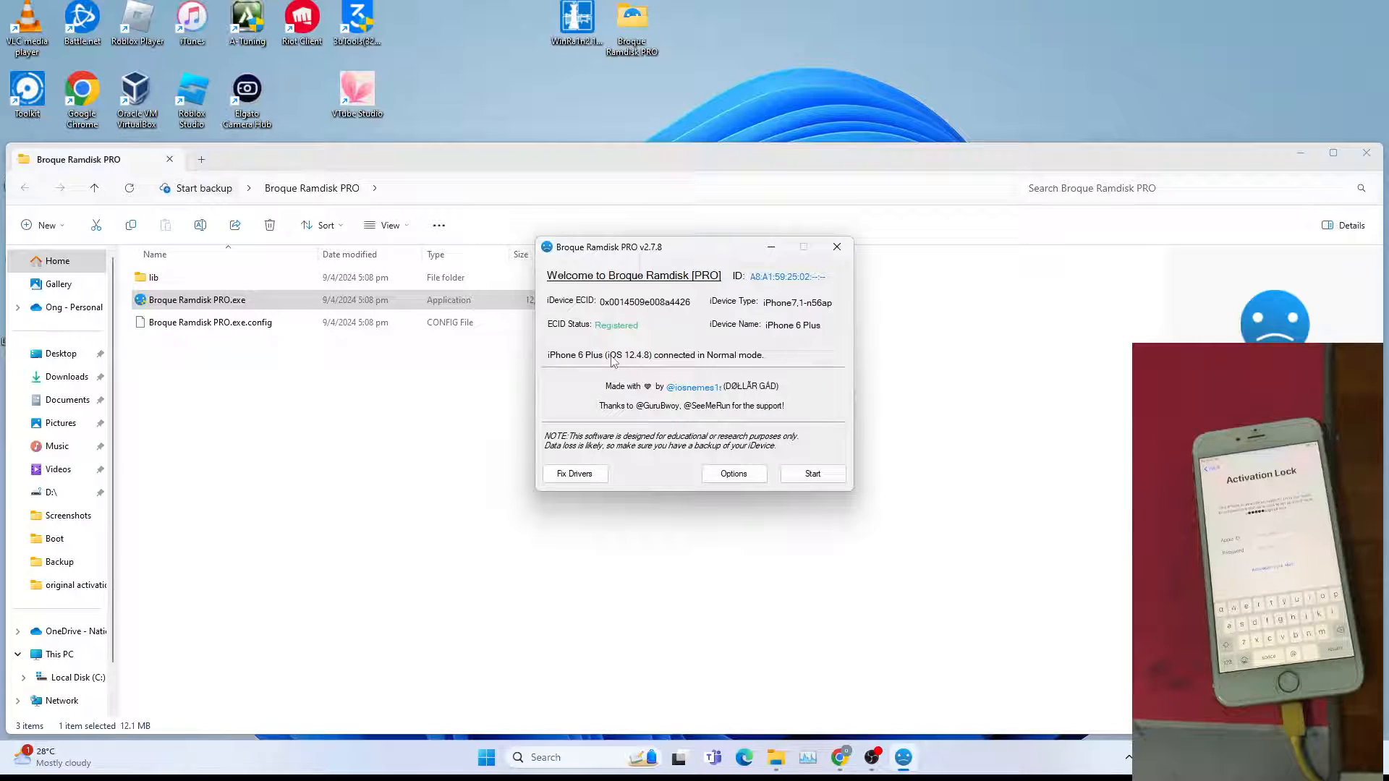
{"action": "mouse_move", "coordinate": [706, 367]}
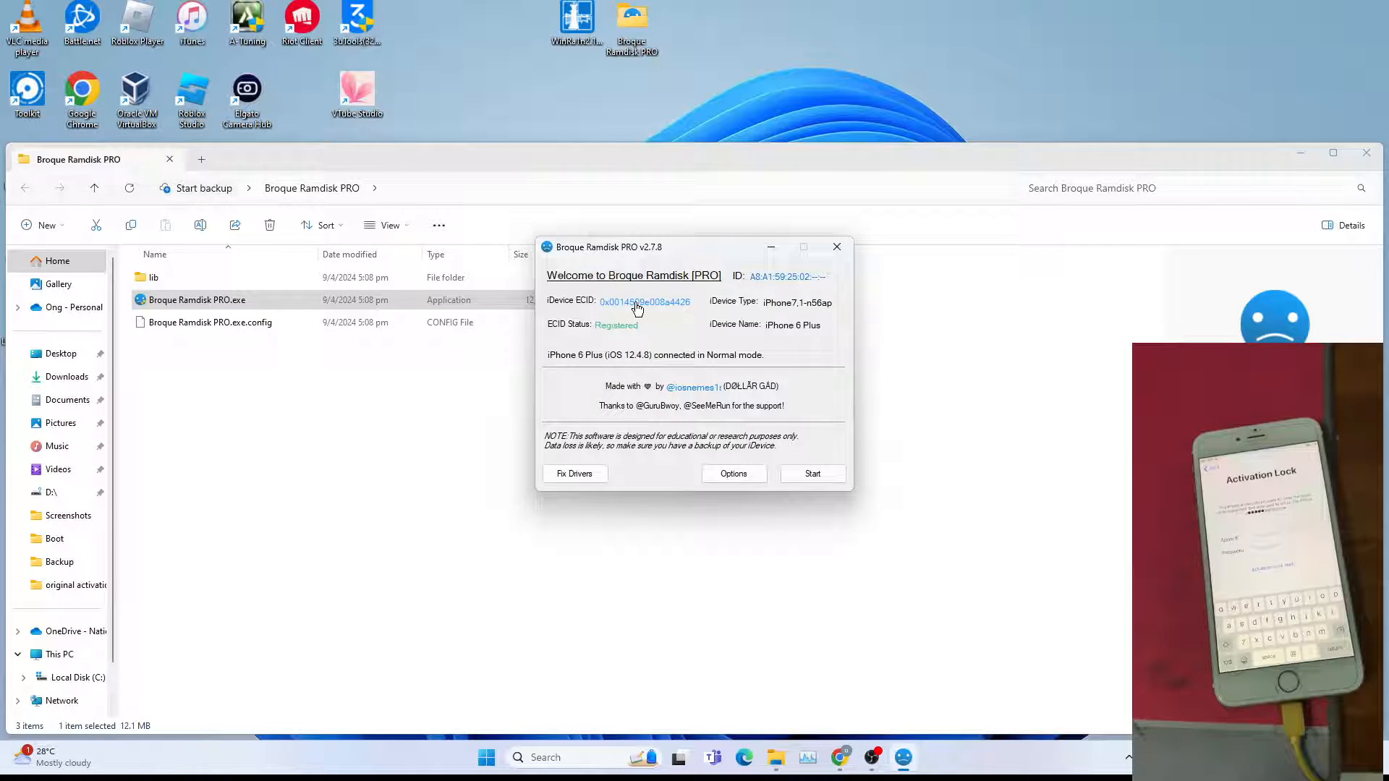
{"action": "left_click", "coordinate": [643, 303]}
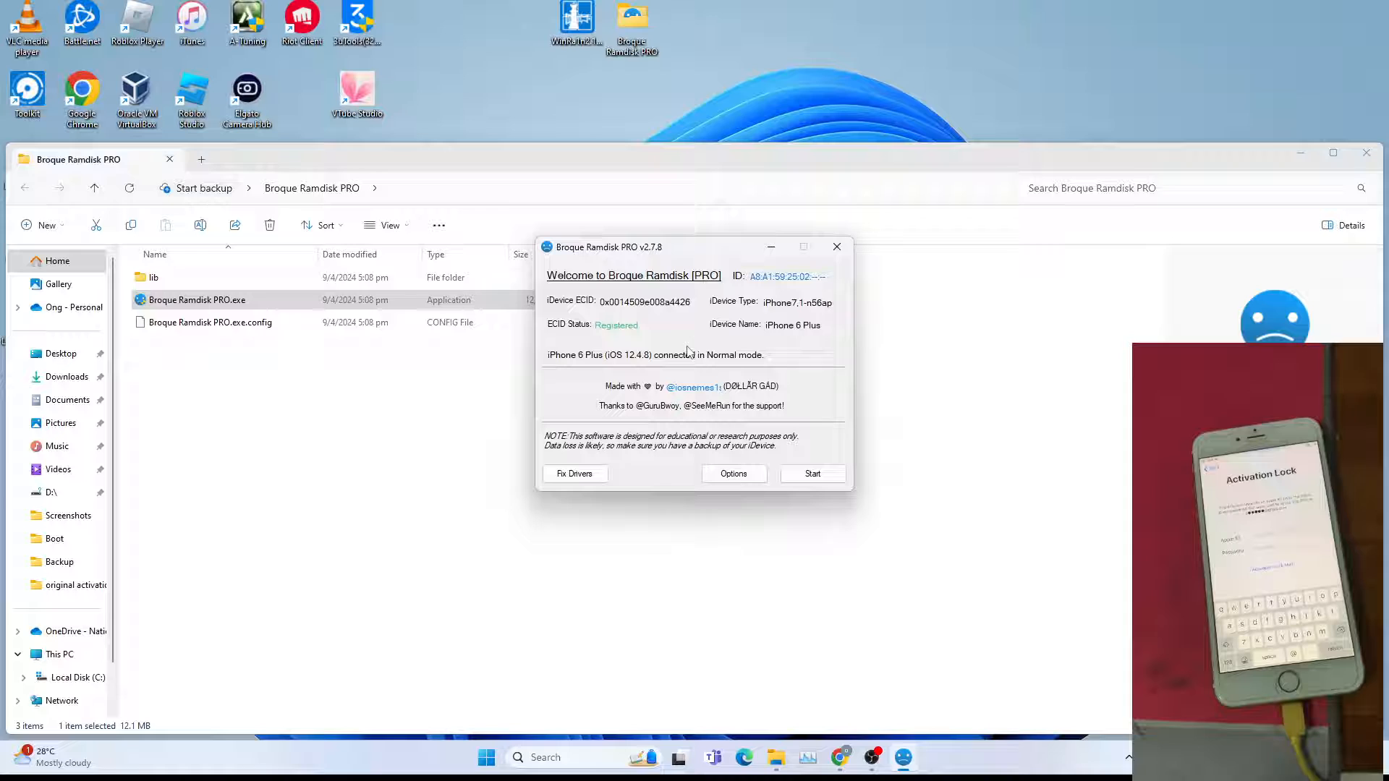
{"action": "mouse_move", "coordinate": [766, 418]}
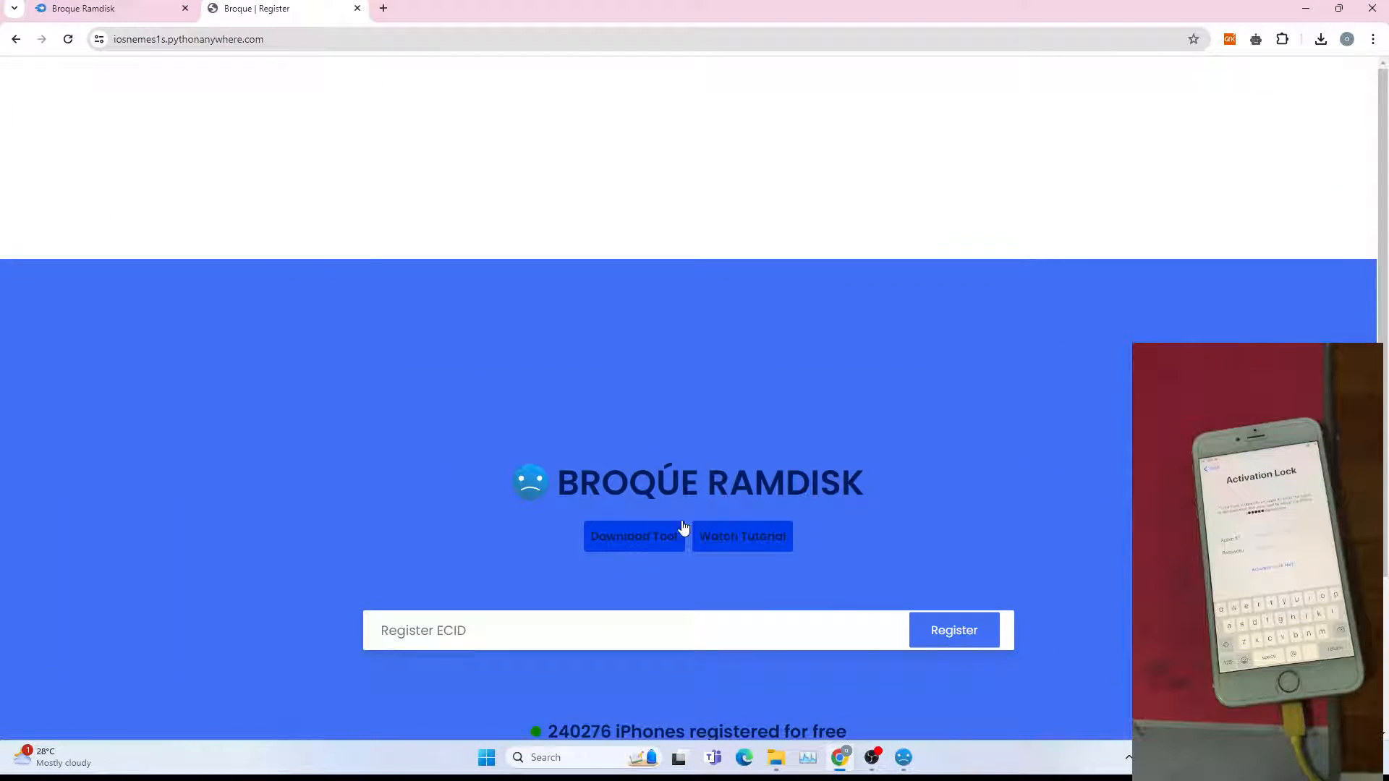
{"action": "type", "text": "0x0014509e008a4426"}
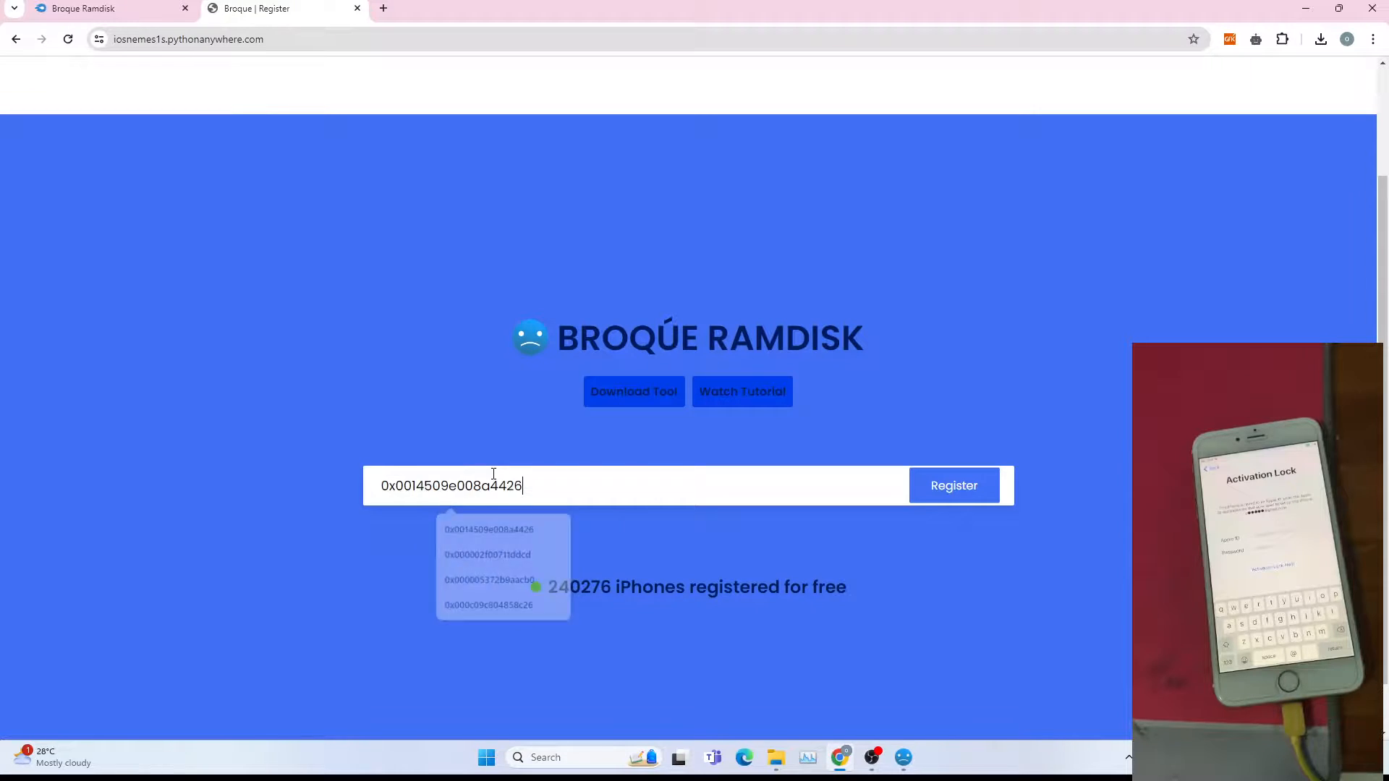
{"action": "left_click", "coordinate": [954, 485]}
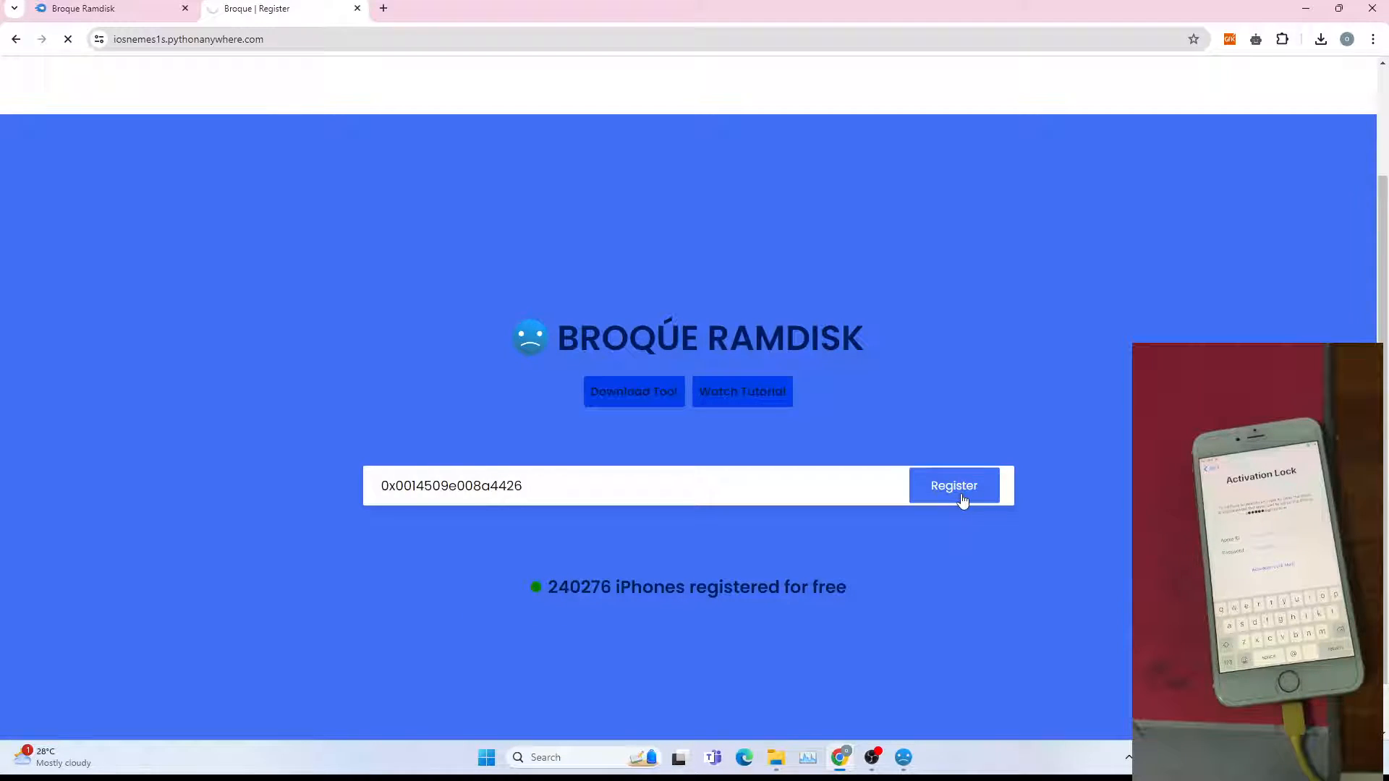
{"action": "left_click", "coordinate": [953, 485]}
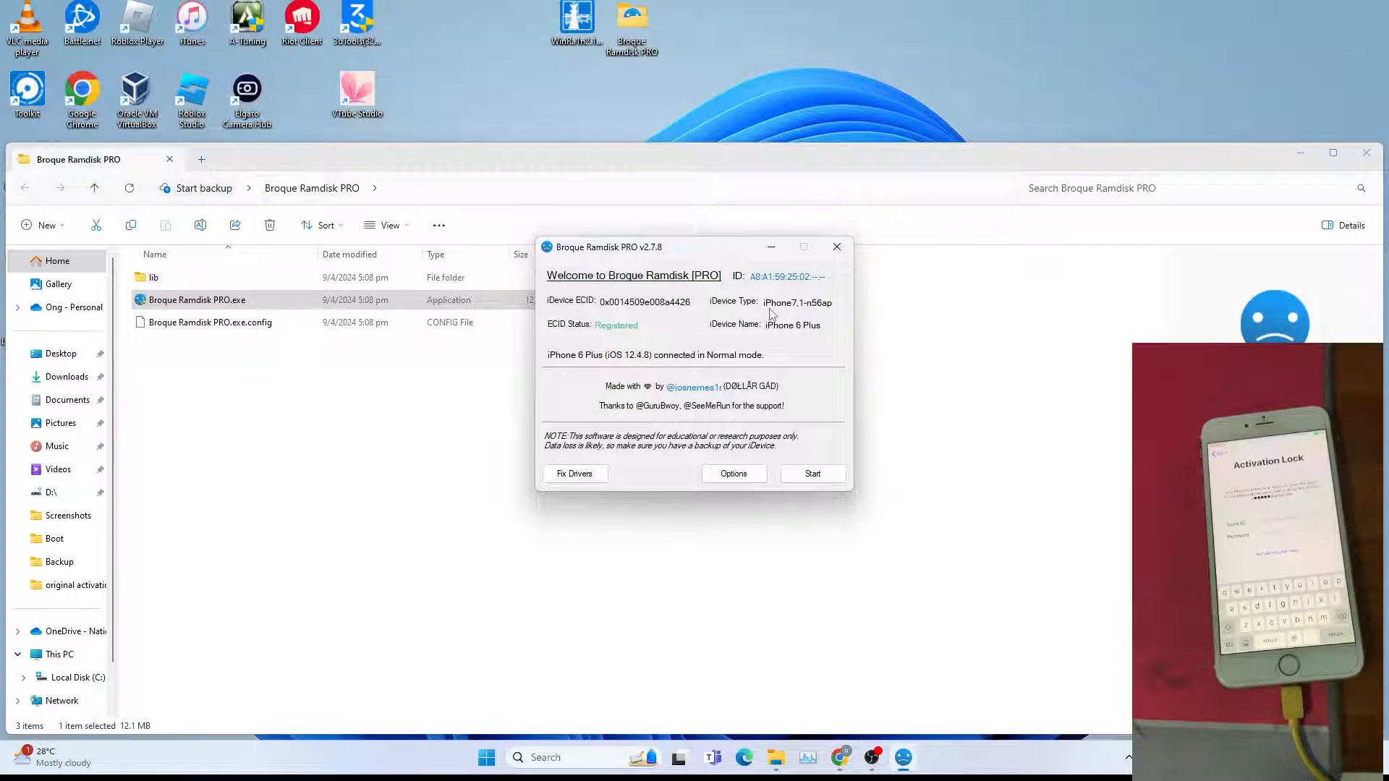
{"action": "mouse_move", "coordinate": [800, 310]}
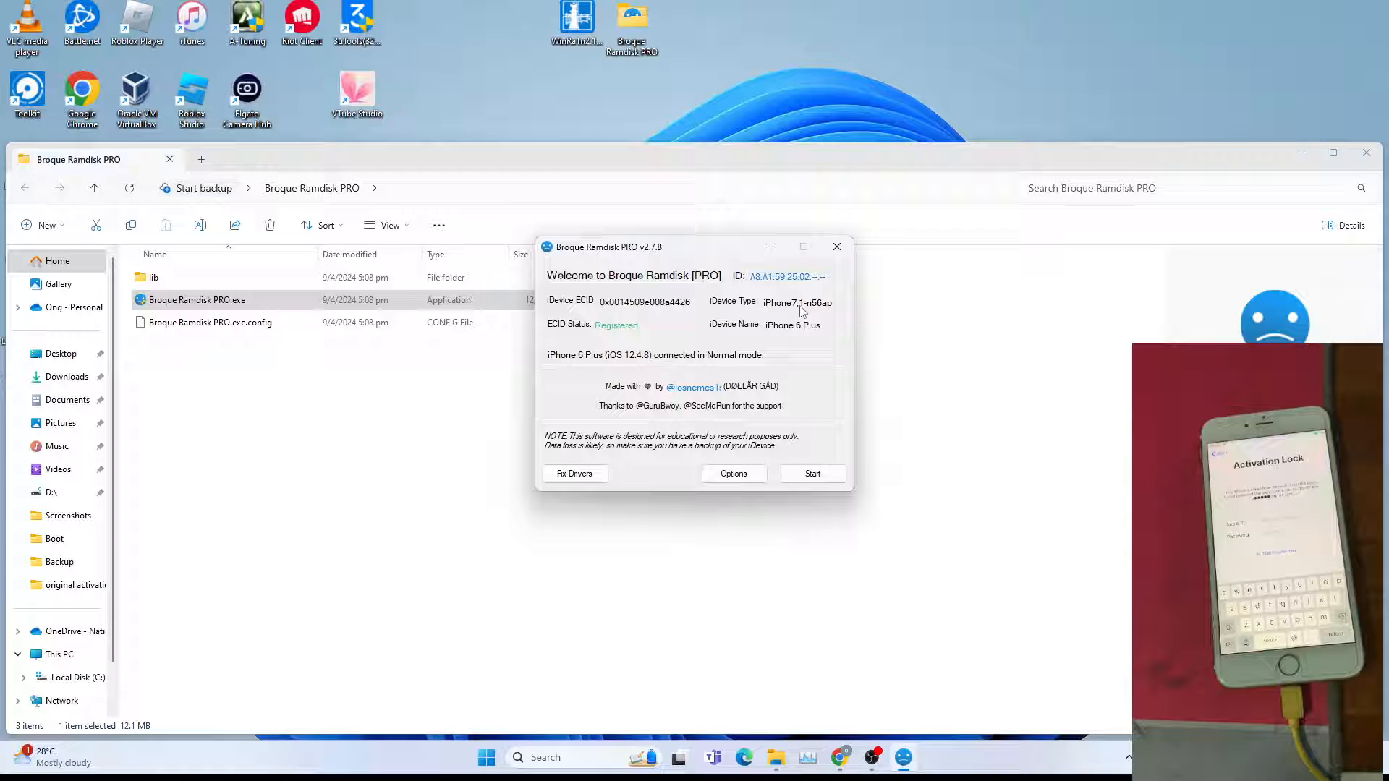
{"action": "mouse_move", "coordinate": [575, 365]}
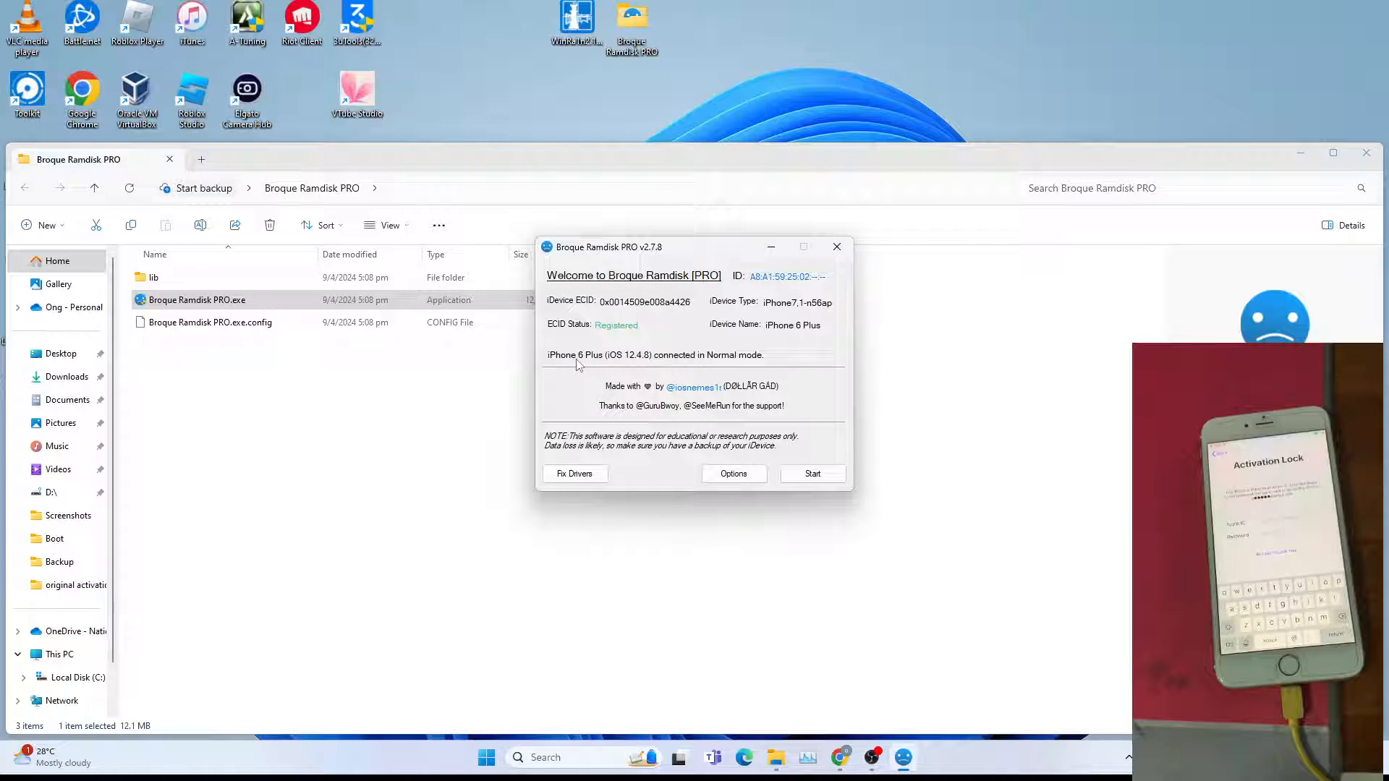
{"action": "mouse_move", "coordinate": [628, 365]}
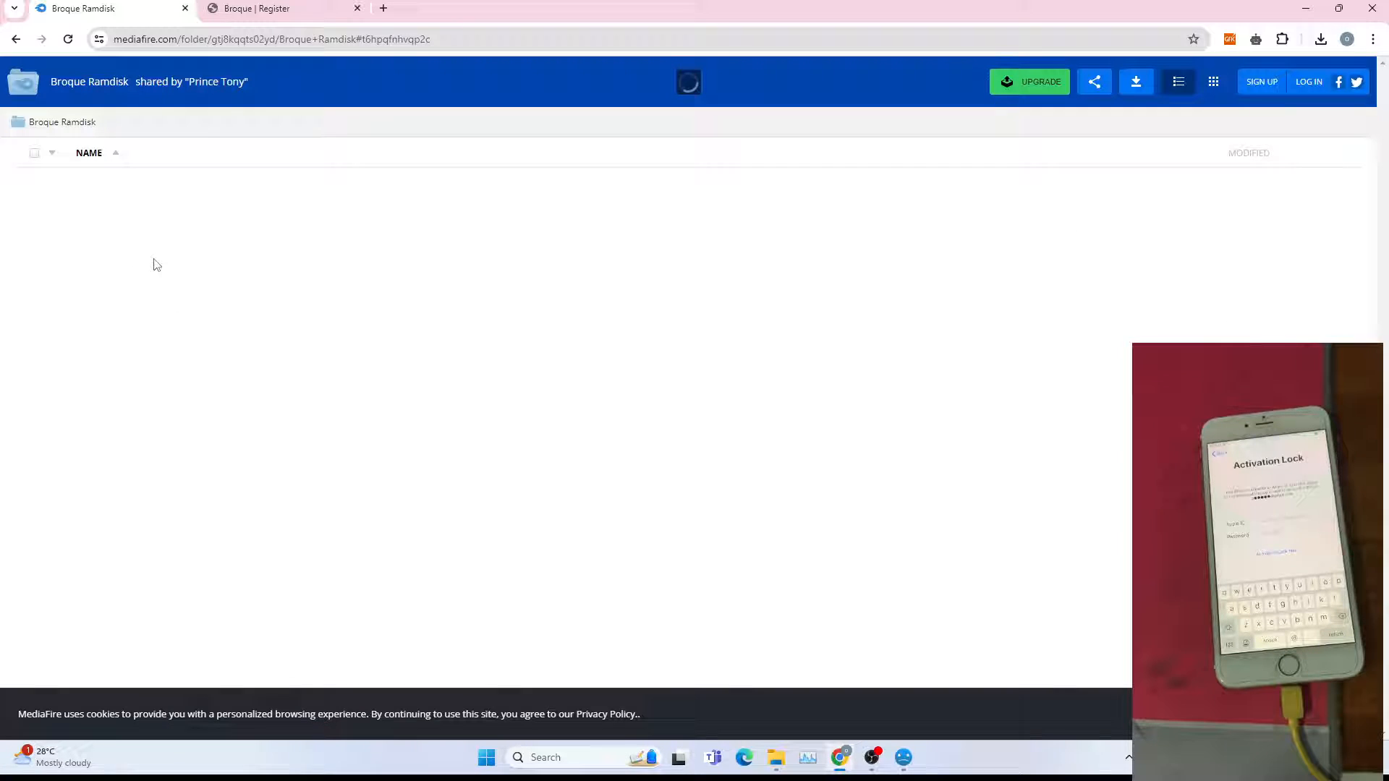
- From the iOS 12 ramdisk folder, download the iPhone7,1-n56ap-12 file (71.1 MB)
{"action": "left_click", "coordinate": [294, 121]}
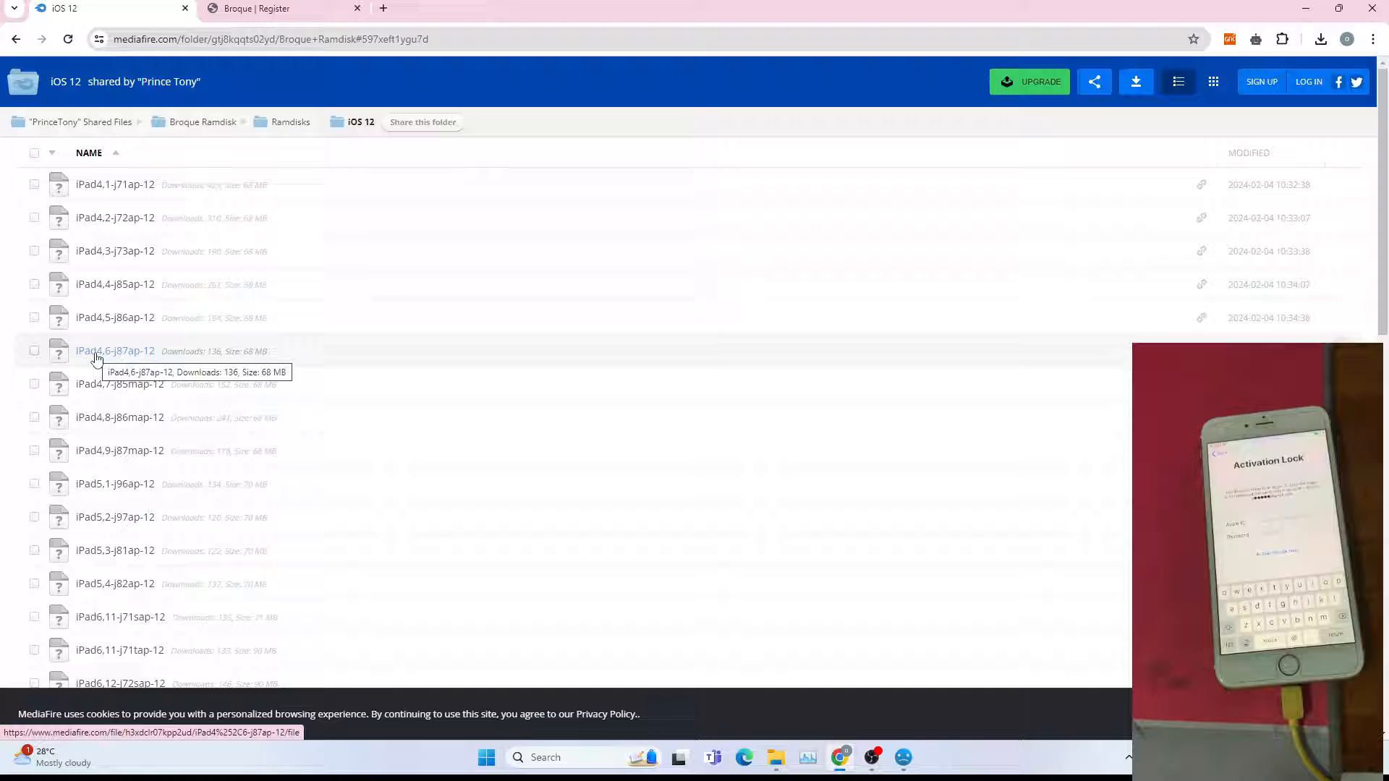
{"action": "mouse_move", "coordinate": [374, 358]}
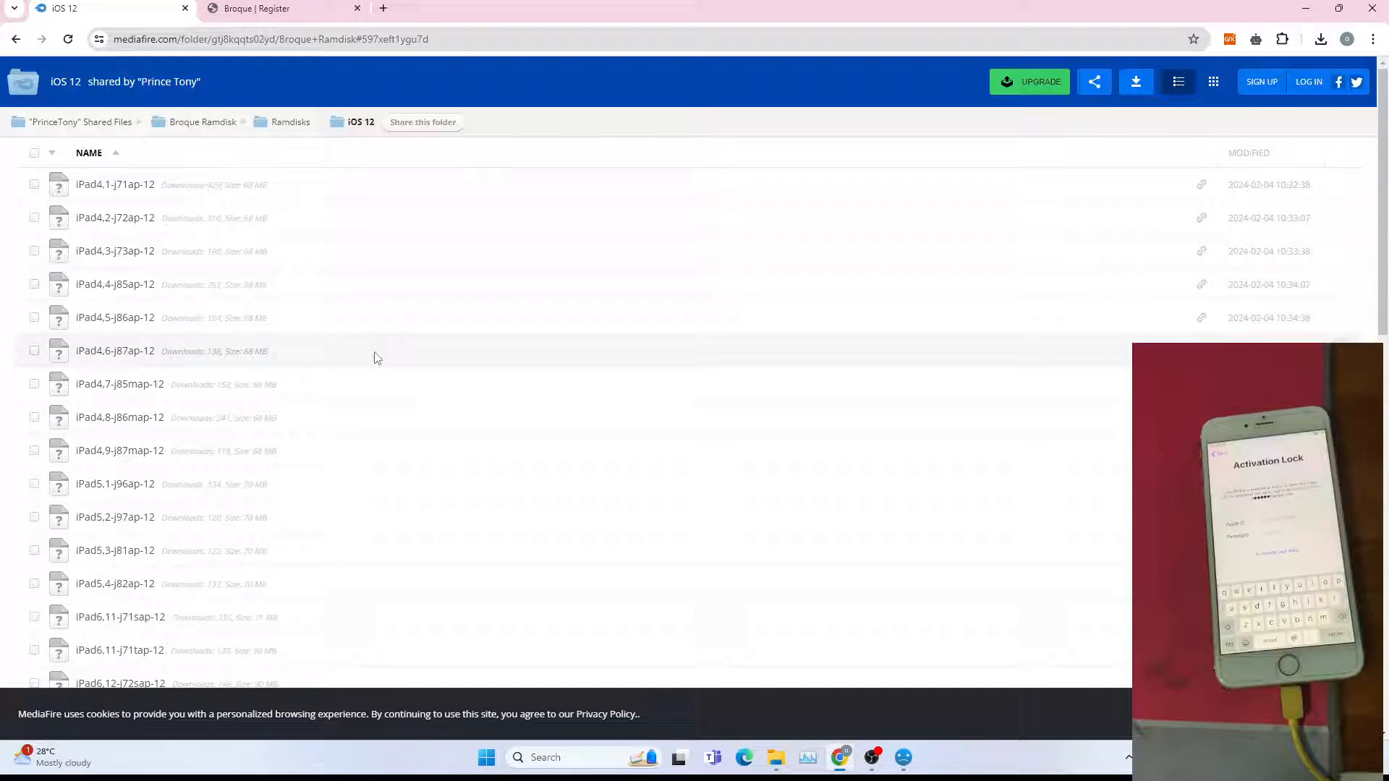
{"action": "scroll", "scroll_direction": "down", "scroll_amount": 3}
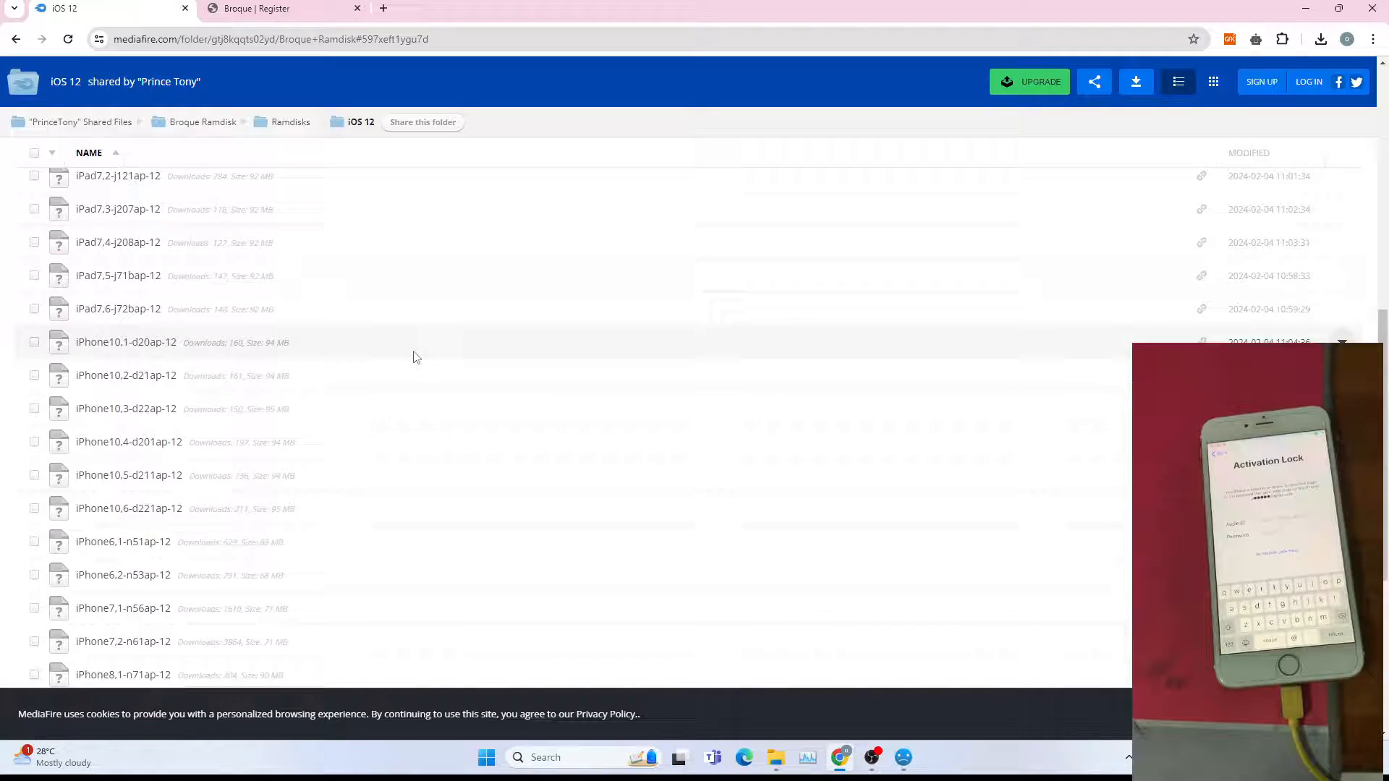
{"action": "scroll", "scroll_direction": "down", "scroll_amount": 3}
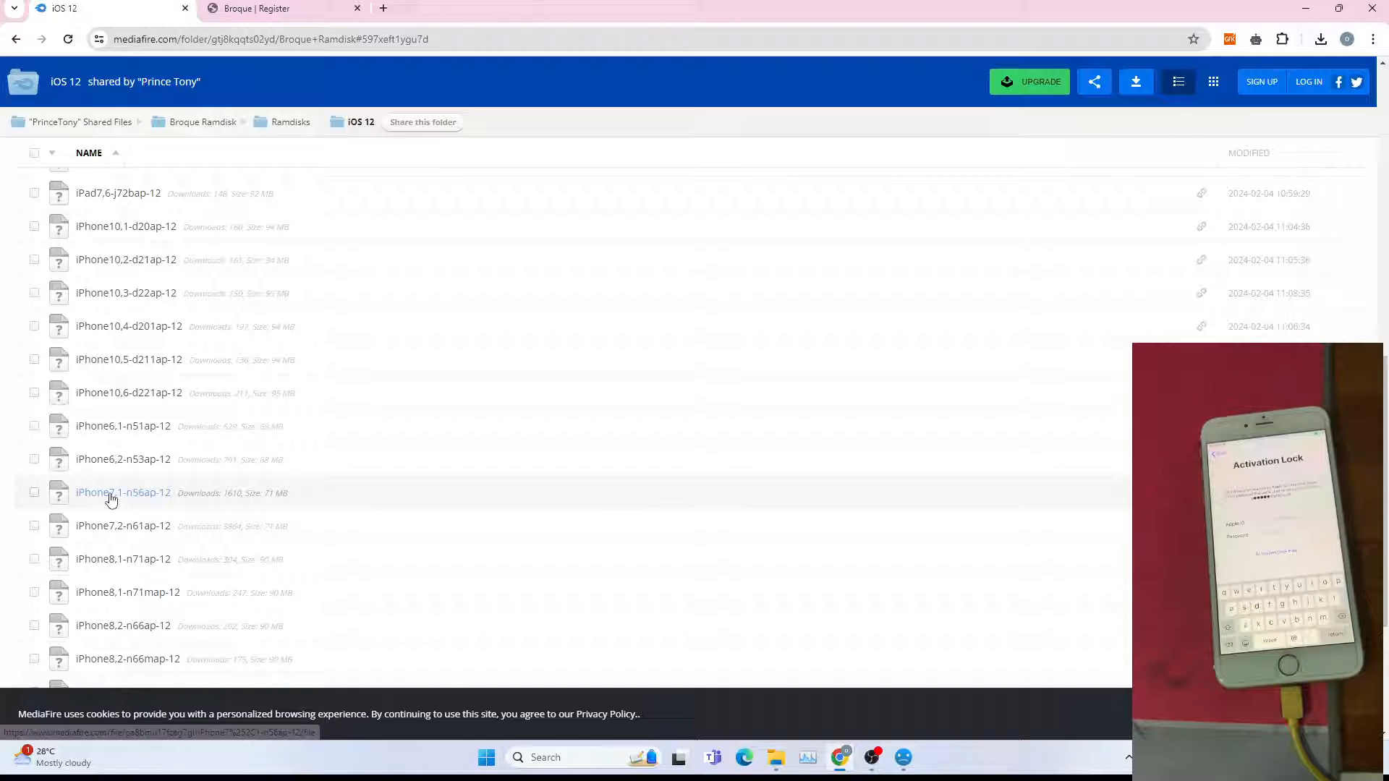
{"action": "left_click", "coordinate": [122, 492]}
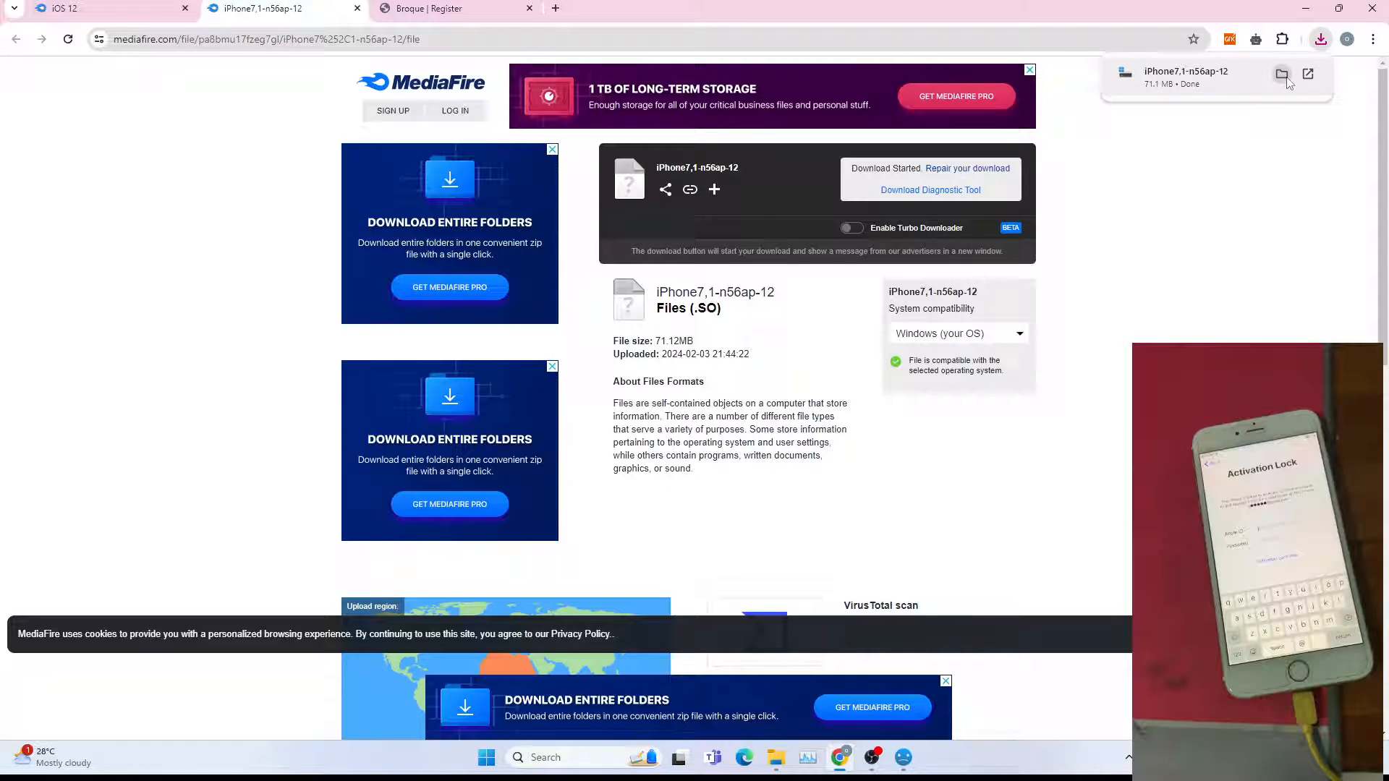
- Locate iPhone7,1-n56ap-12 in the Downloads folder, then close File Explorer
{"action": "left_click", "coordinate": [1282, 75]}
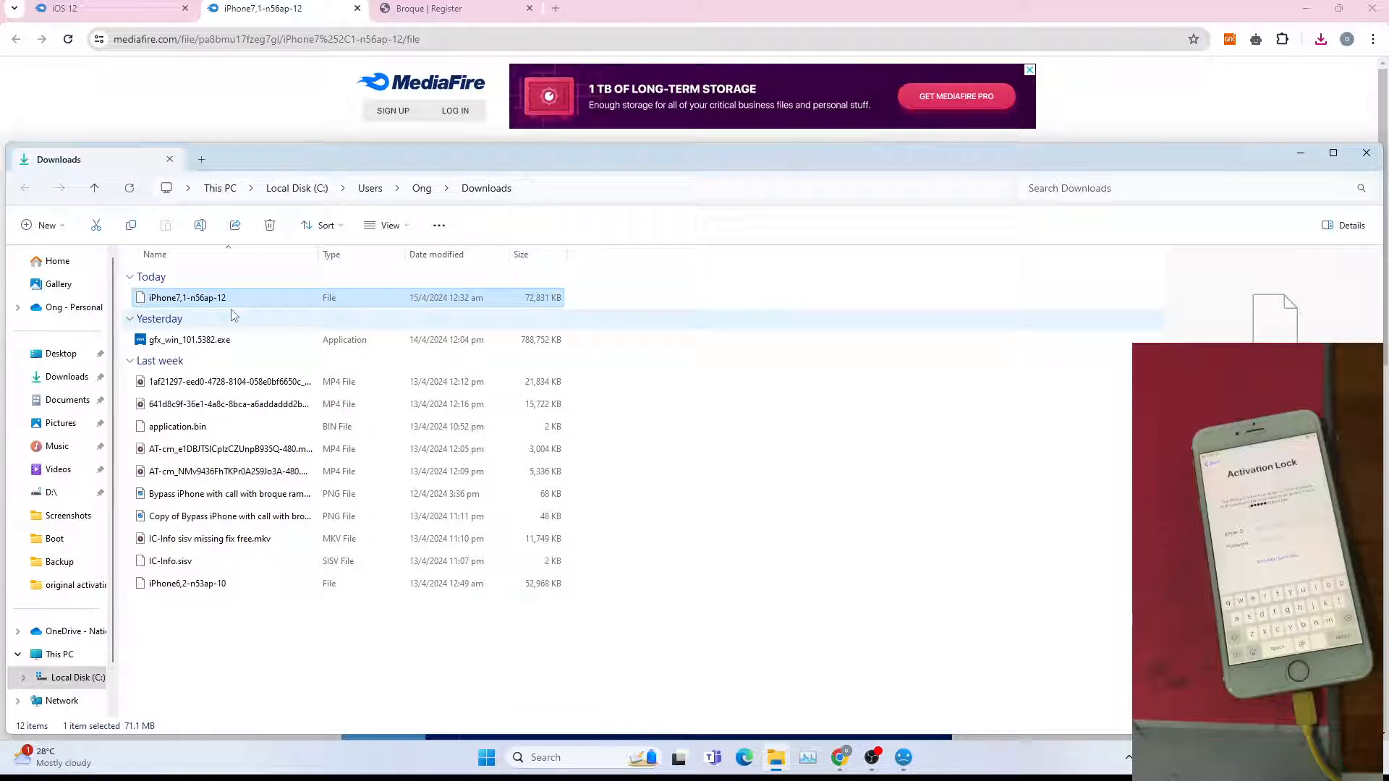
{"action": "right_click", "coordinate": [187, 297]}
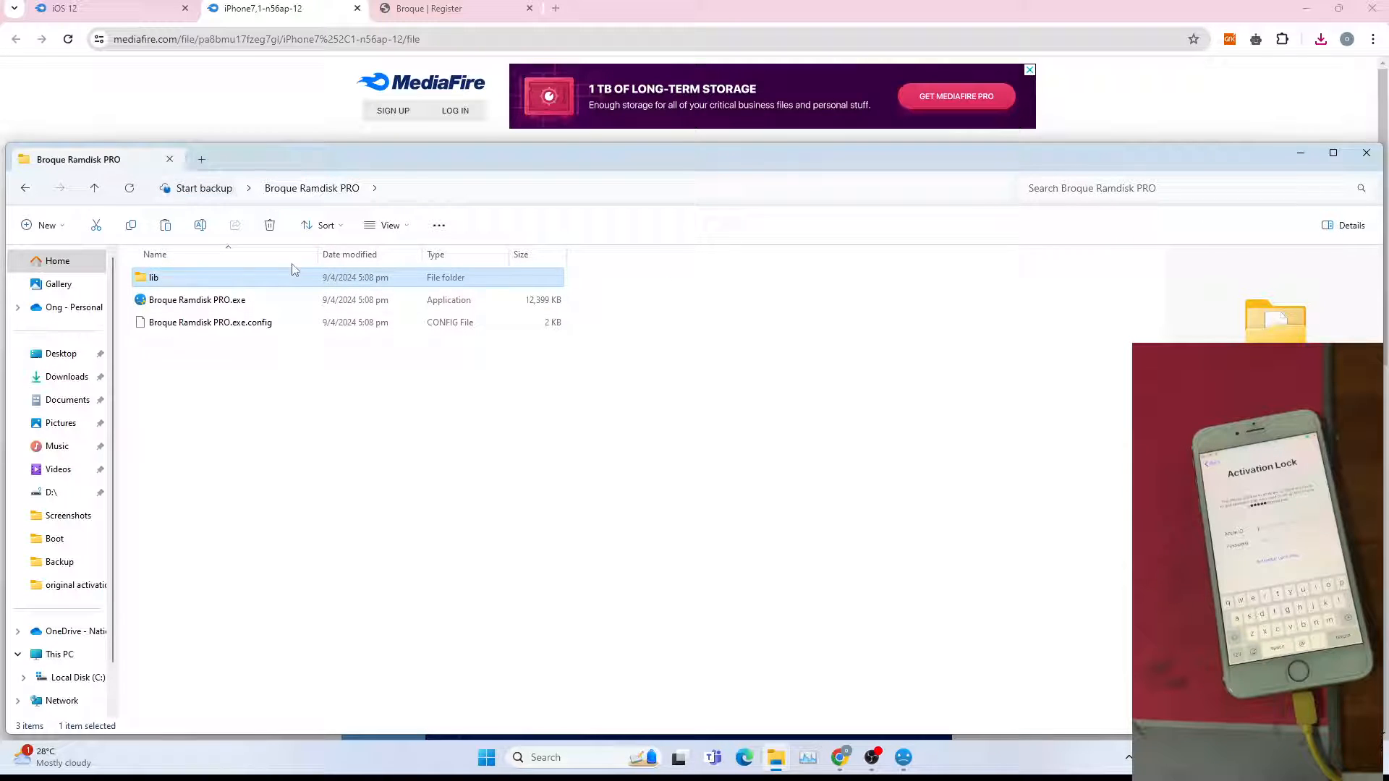
{"action": "left_click", "coordinate": [66, 377]}
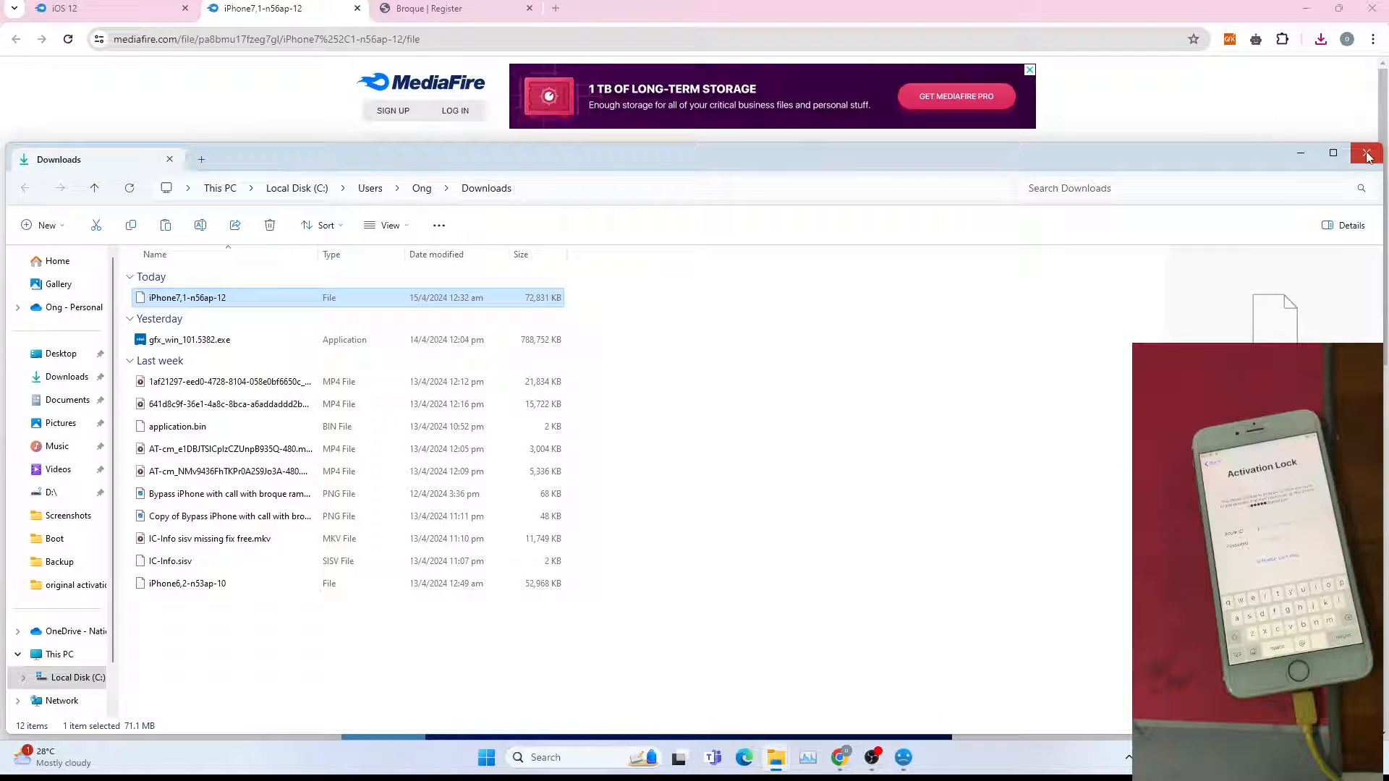
{"action": "left_click", "coordinate": [1366, 153]}
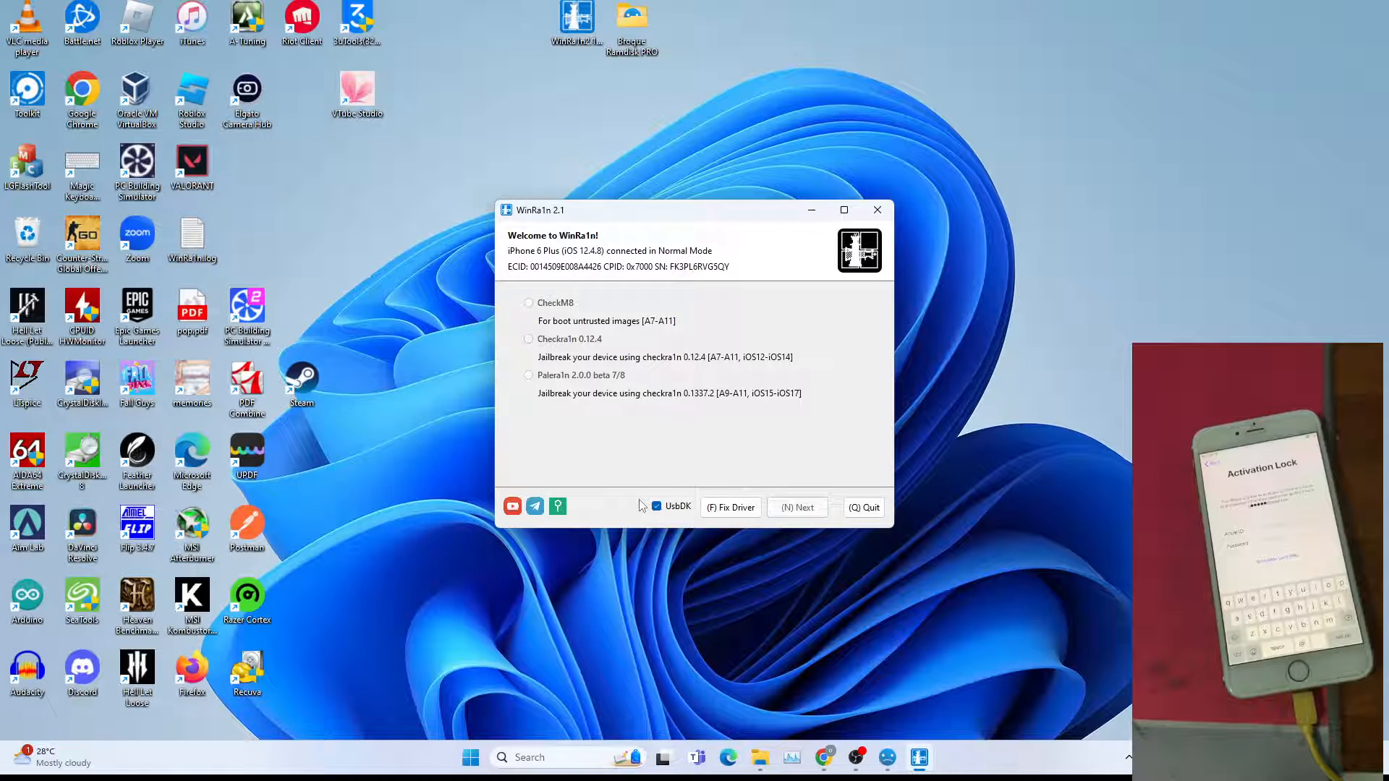
- Run WinRa1n's CheckM8 exploit, guiding the iPhone into DFU mode until All Done
{"action": "left_click", "coordinate": [528, 302]}
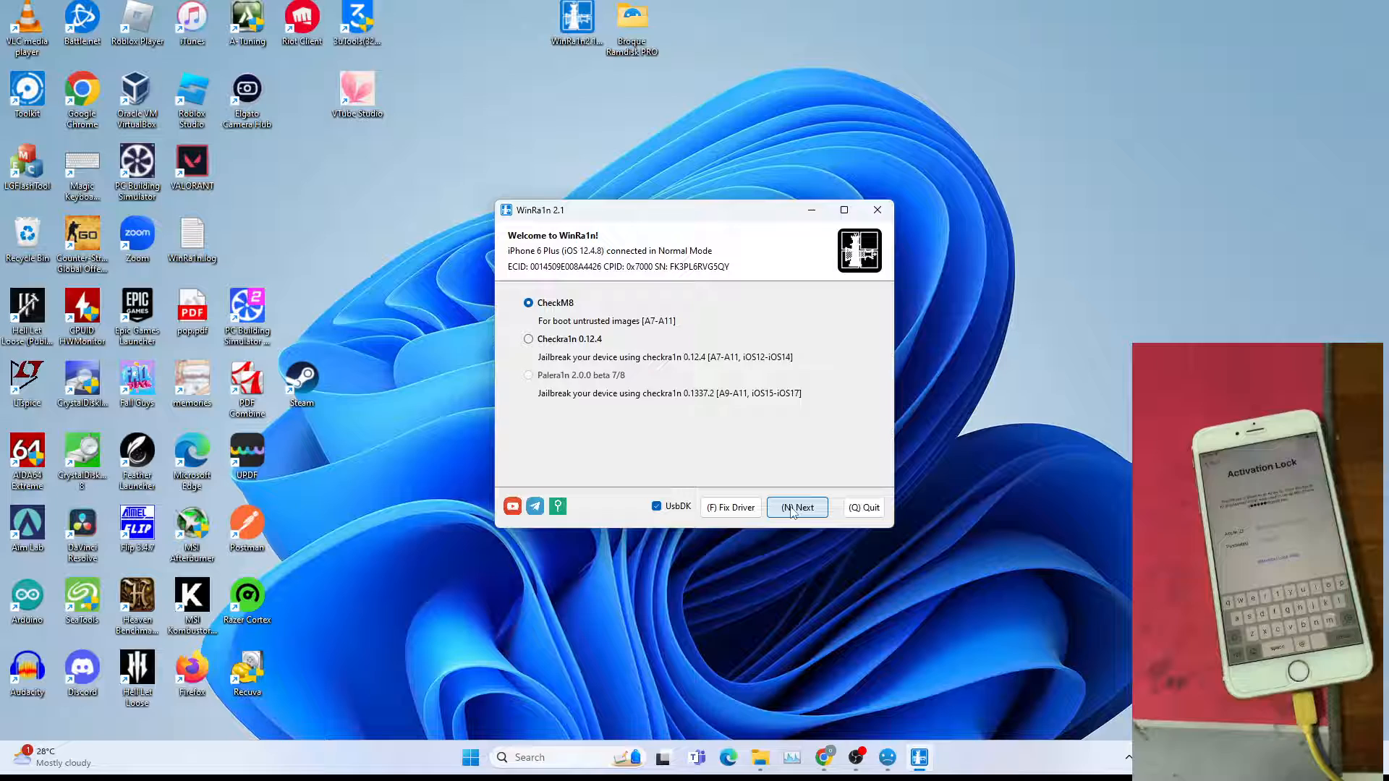
{"action": "left_click", "coordinate": [796, 506]}
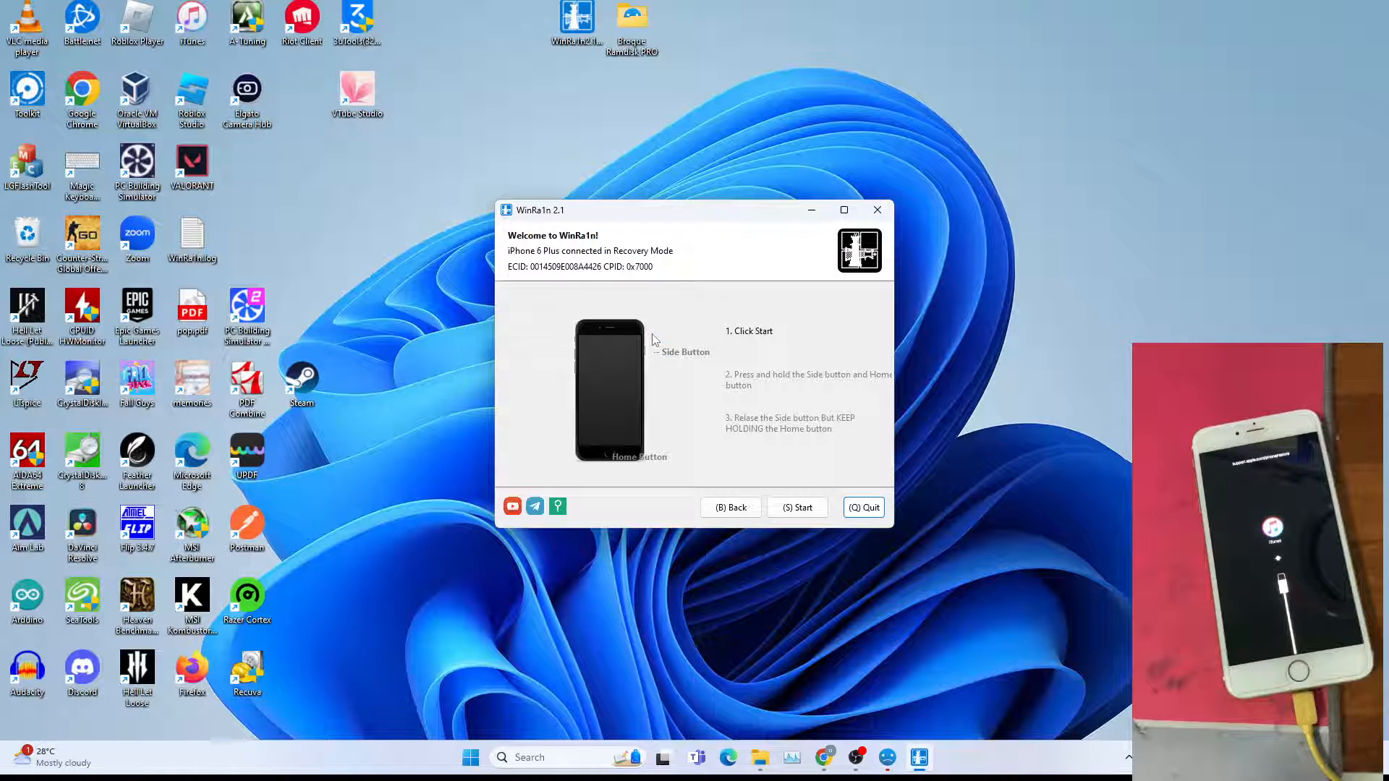
{"action": "left_click", "coordinate": [797, 508]}
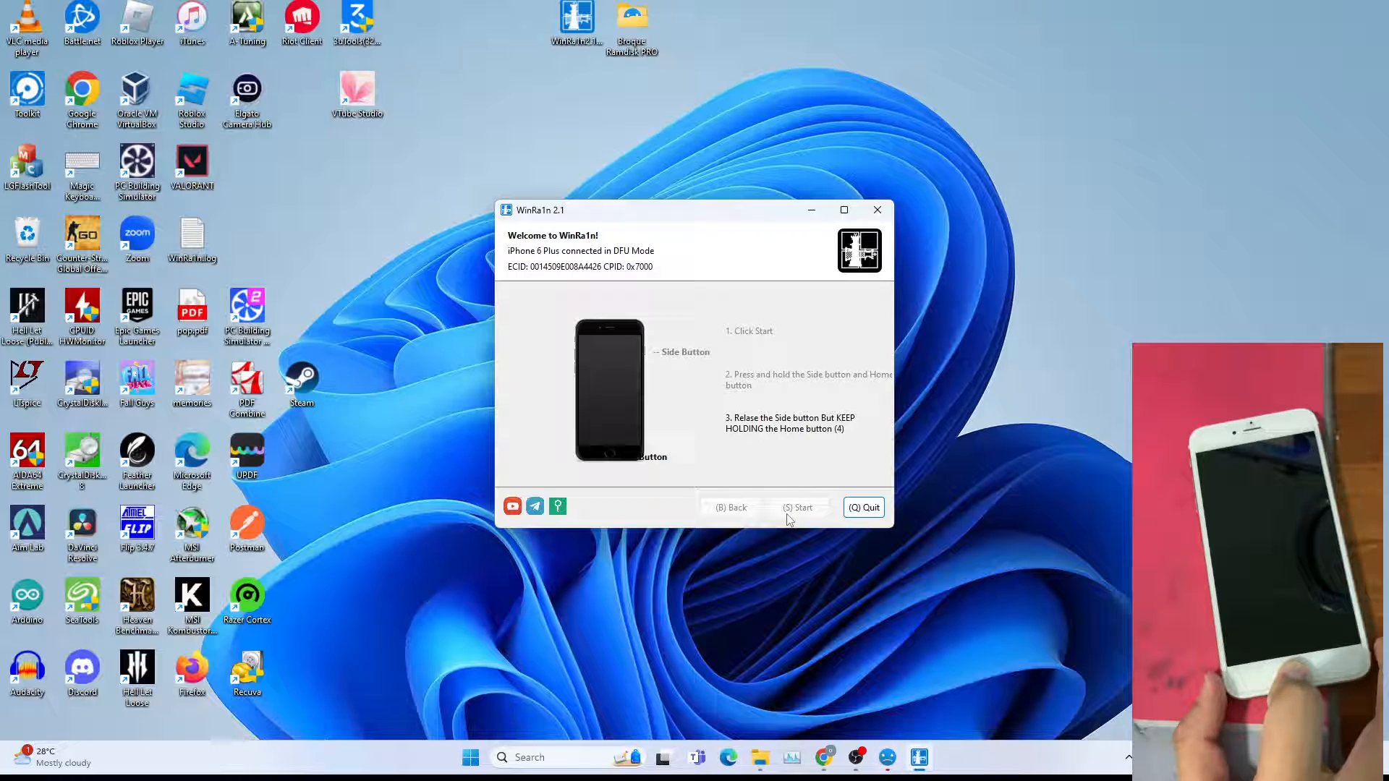
{"action": "left_click", "coordinate": [797, 506]}
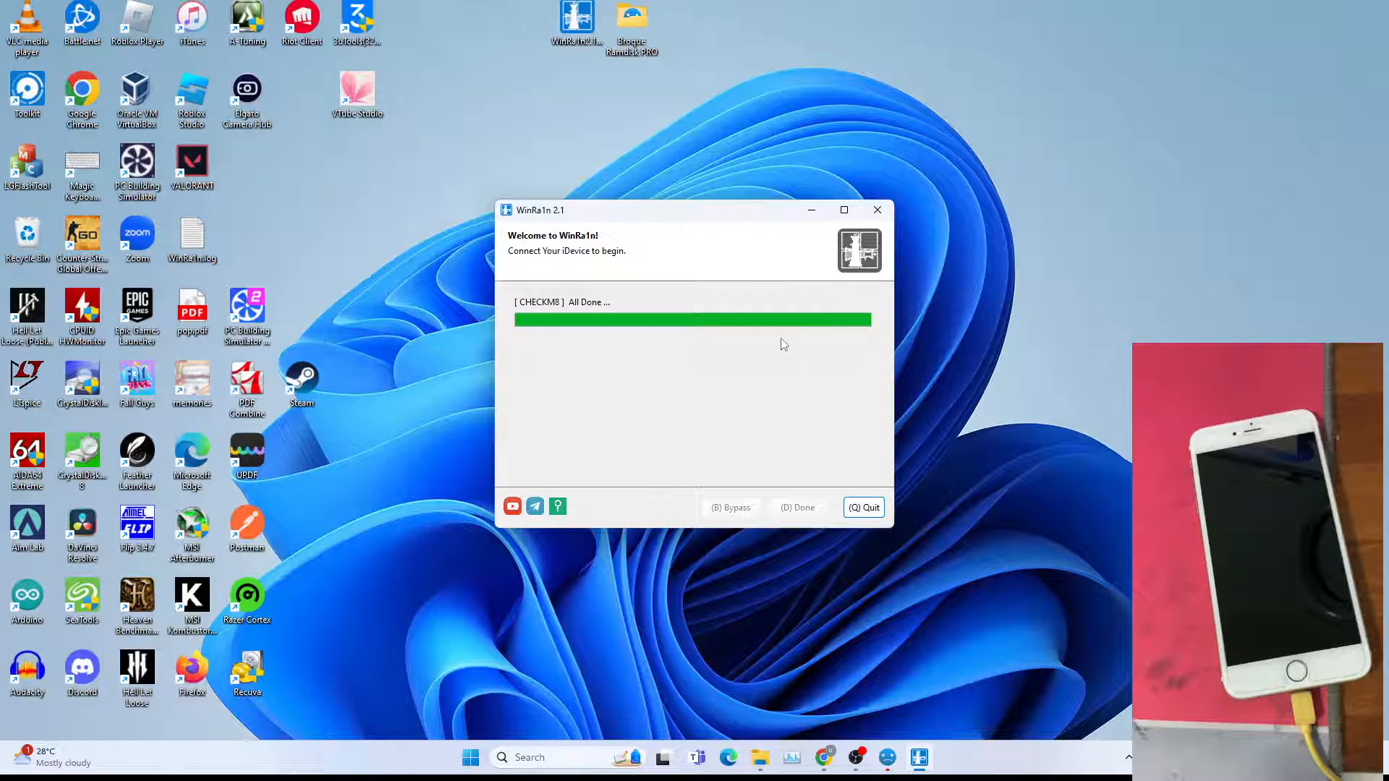
{"action": "mouse_move", "coordinate": [776, 347]}
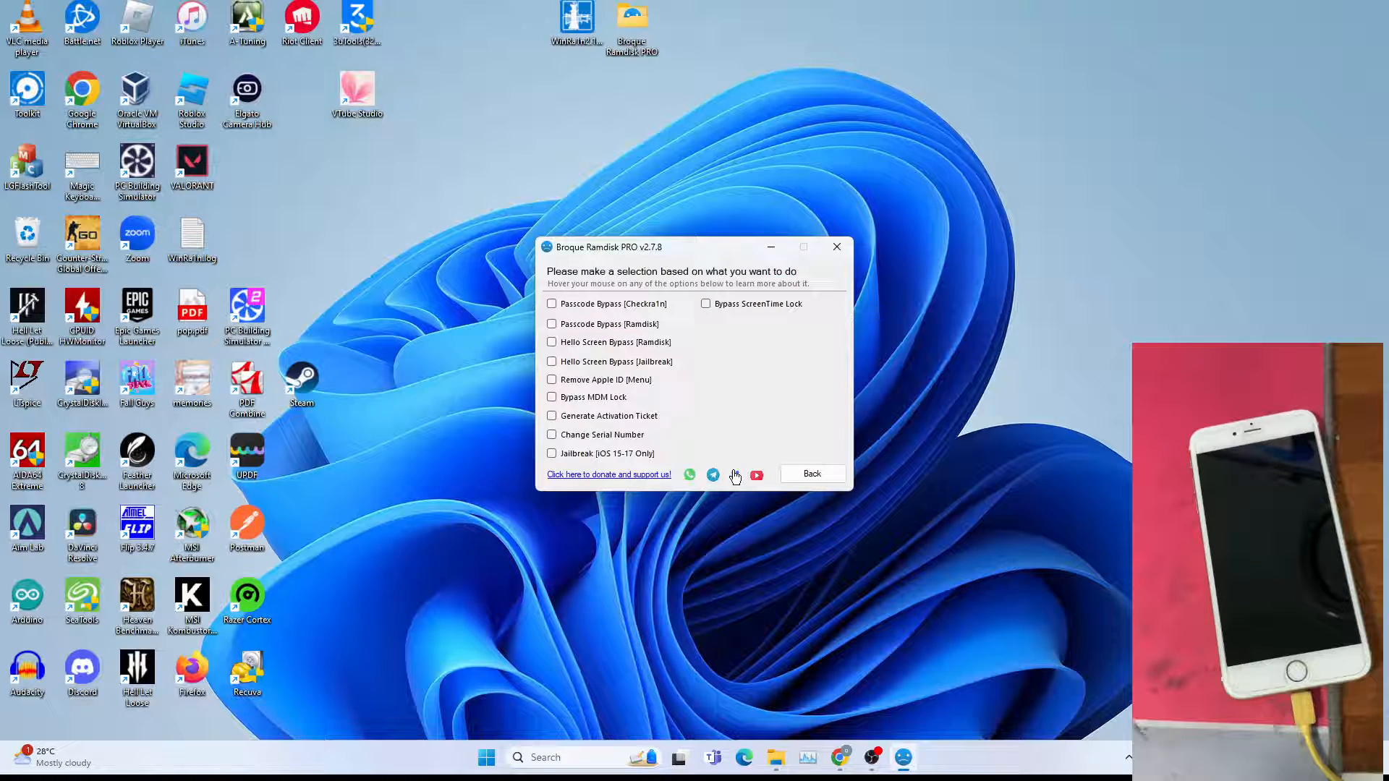
- Choose Hello Screen Bypass [Ramdisk] mode and begin the ramdisk boot
{"action": "left_click", "coordinate": [552, 342]}
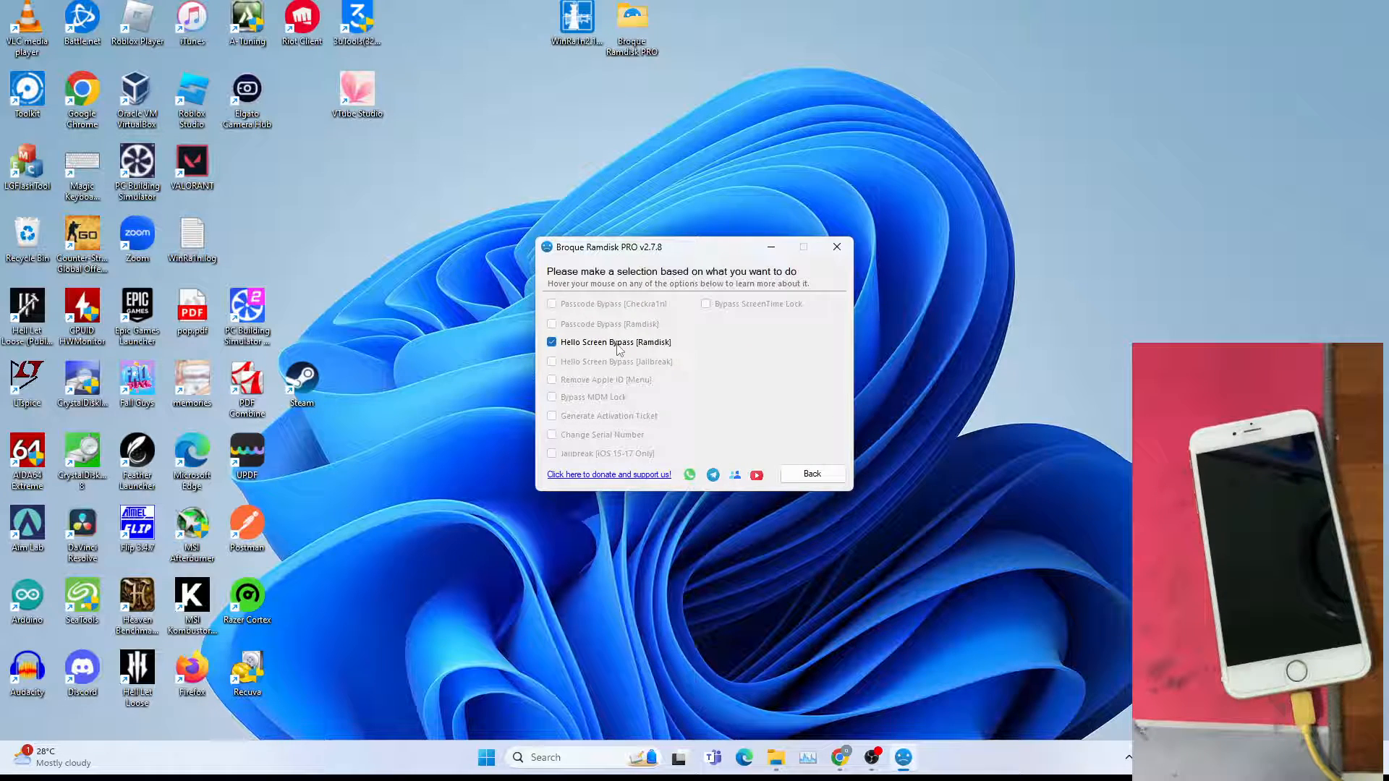
{"action": "left_click", "coordinate": [810, 473]}
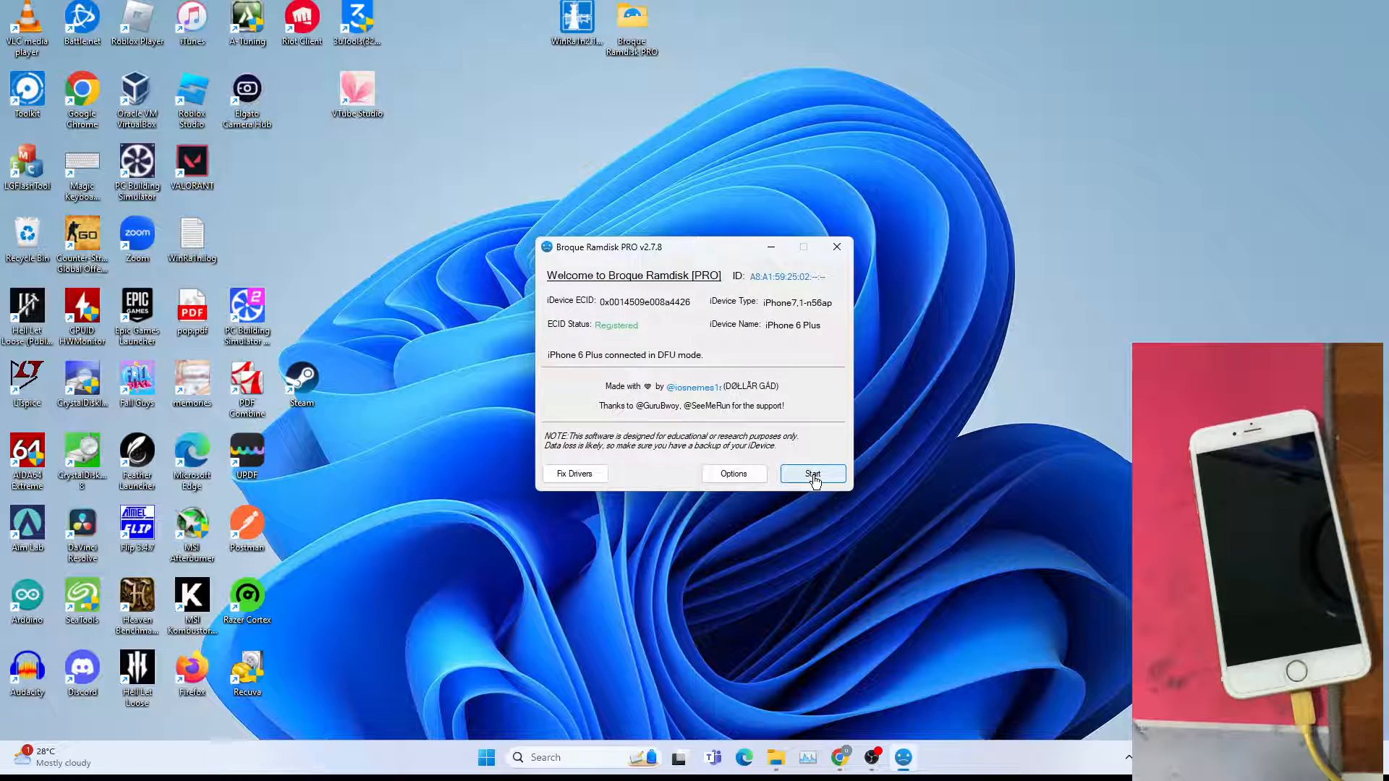
{"action": "left_click", "coordinate": [811, 473]}
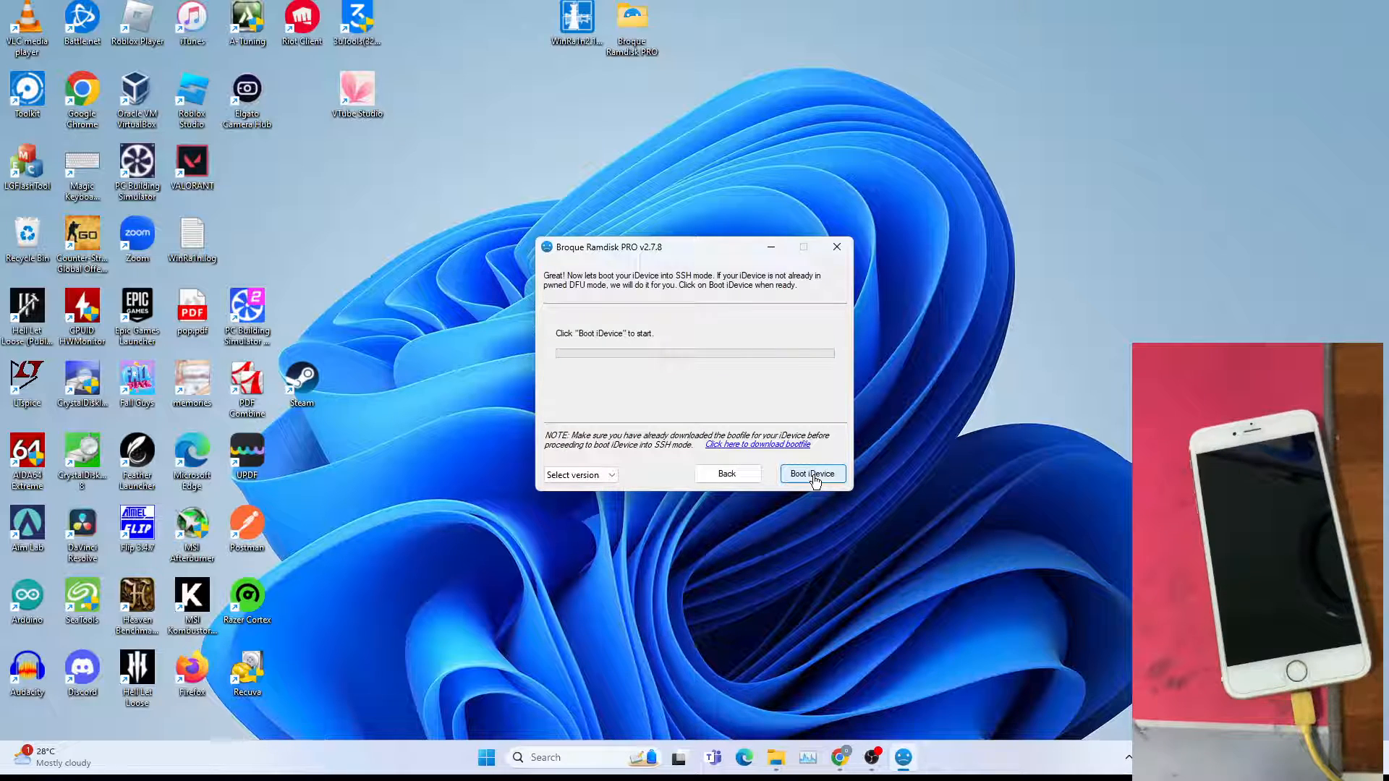
{"action": "left_click", "coordinate": [811, 473]}
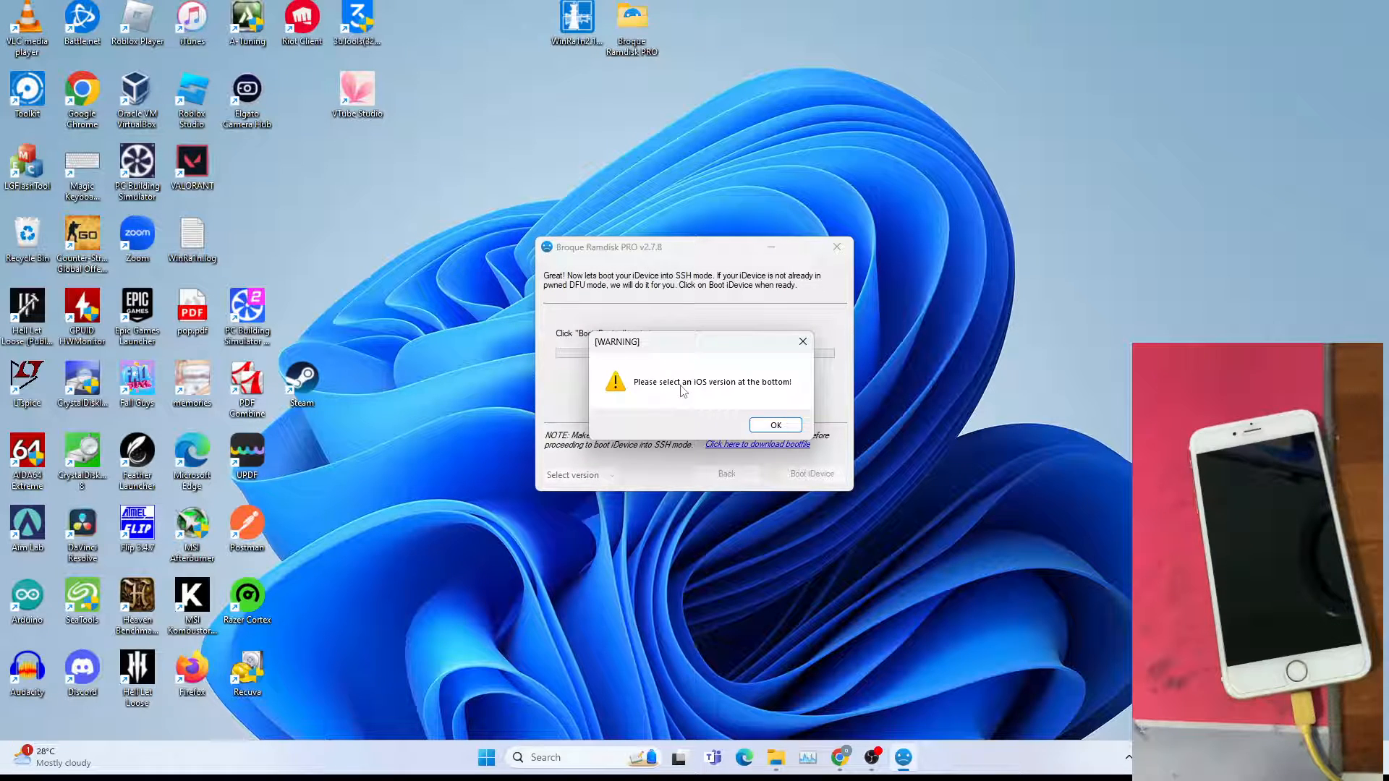
- Dismiss the version warning, set iOS 12.x, and boot the iPhone into SSH mode
{"action": "left_click", "coordinate": [774, 425]}
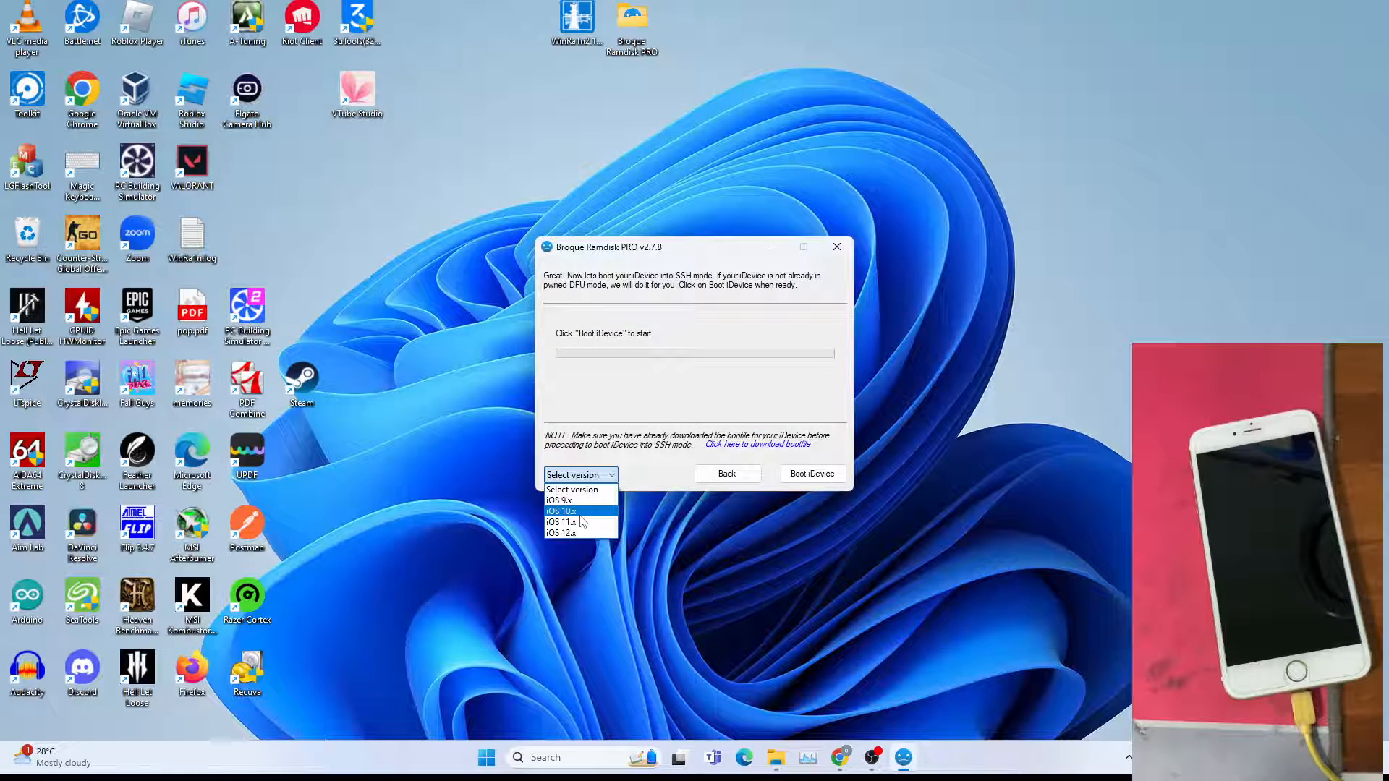
{"action": "left_click", "coordinate": [560, 532]}
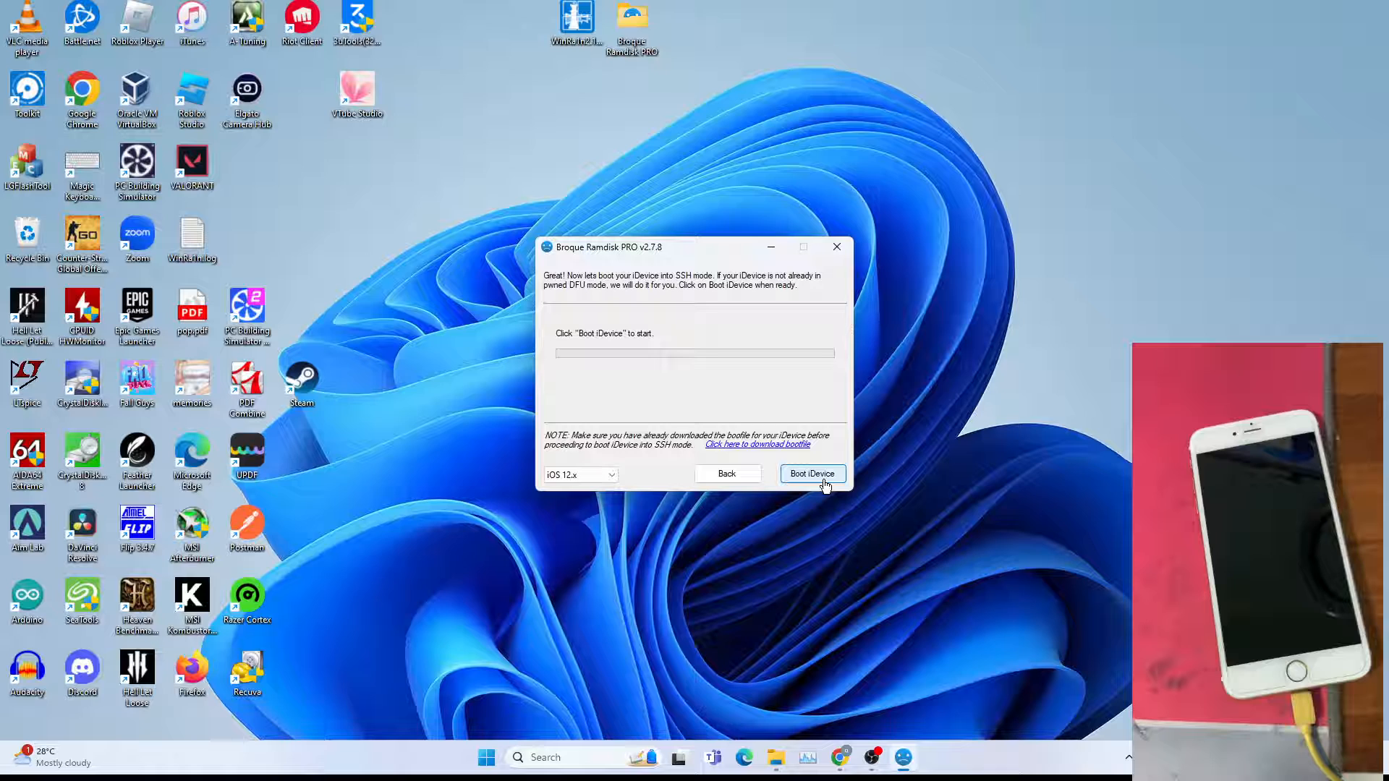
{"action": "left_click", "coordinate": [811, 473]}
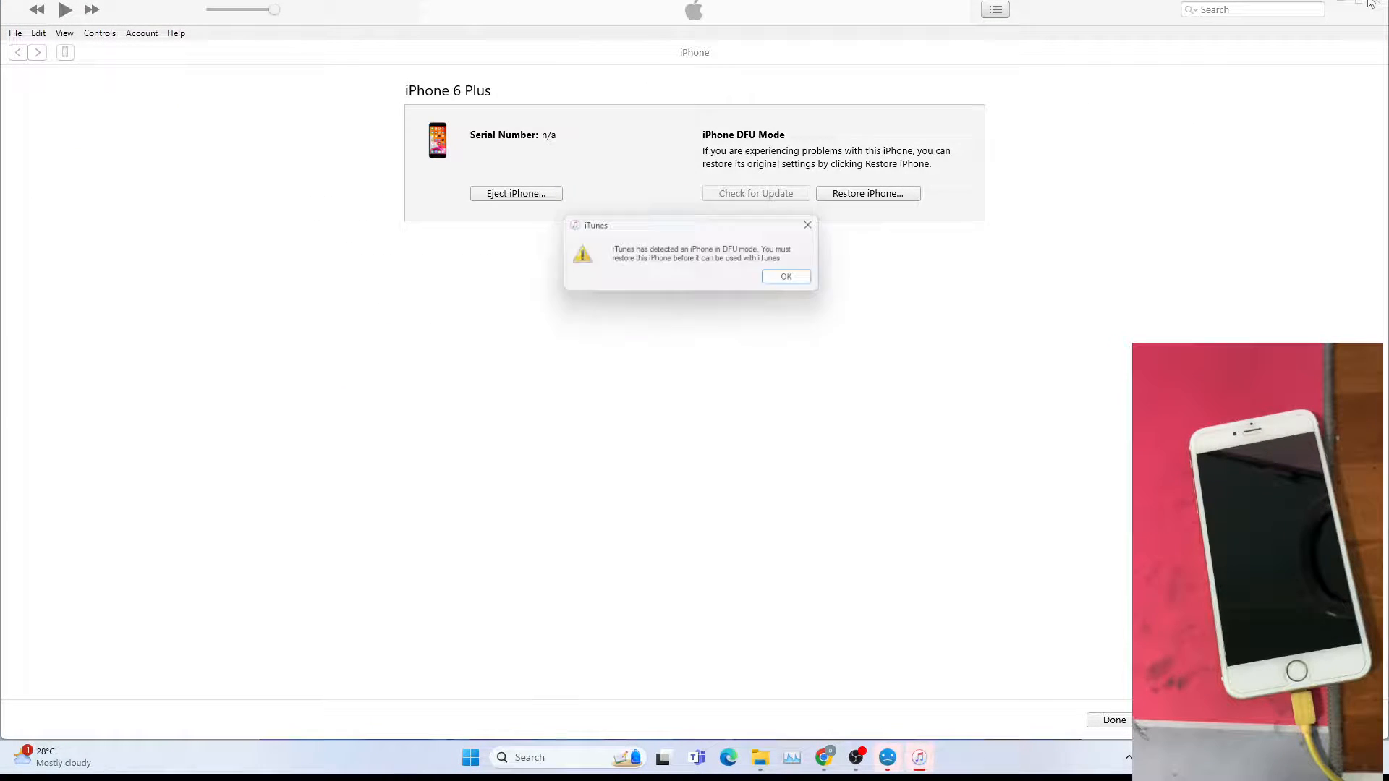
- Dismiss the iTunes notice about an iPhone detected in DFU mode
{"action": "left_click", "coordinate": [785, 276]}
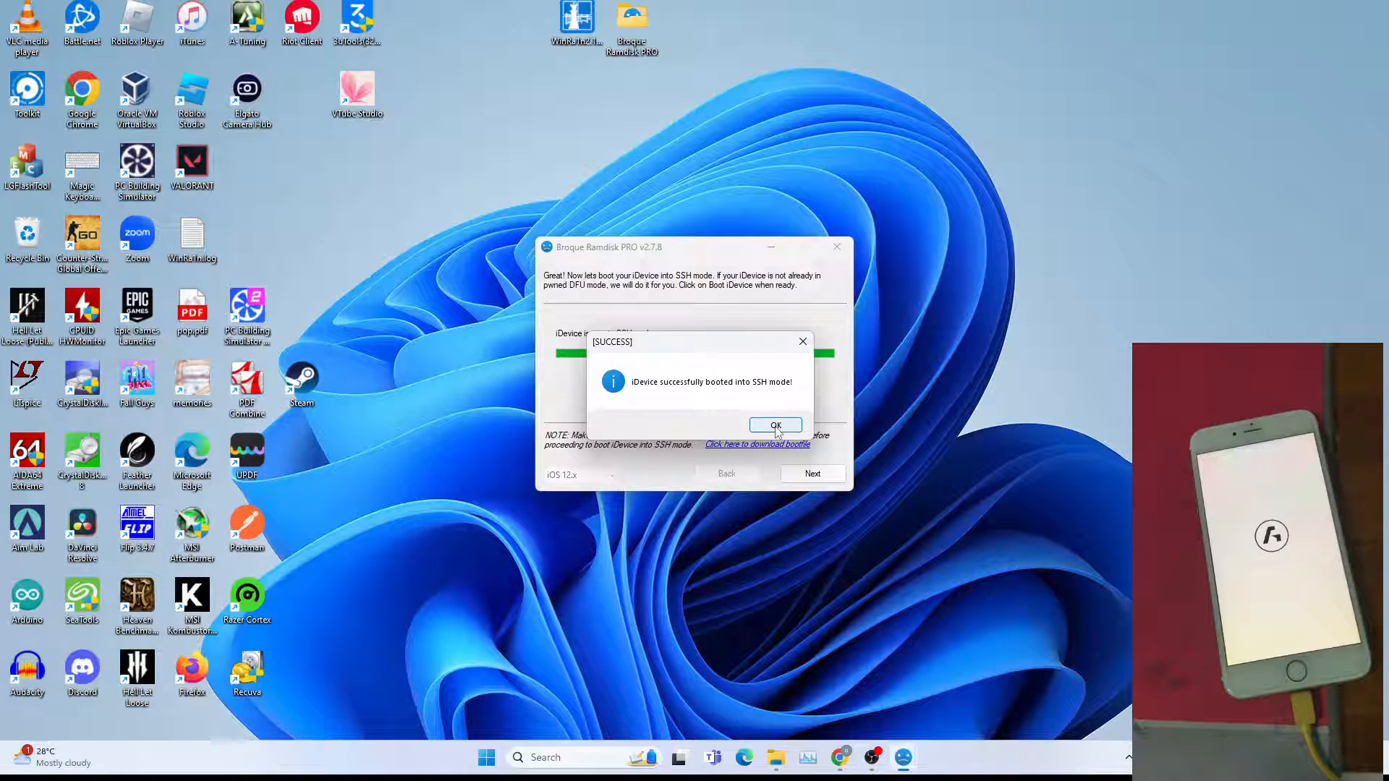
- Acknowledge the SSH boot success and start the iCloud bypass with Skip Set-Up enabled
{"action": "left_click", "coordinate": [774, 425]}
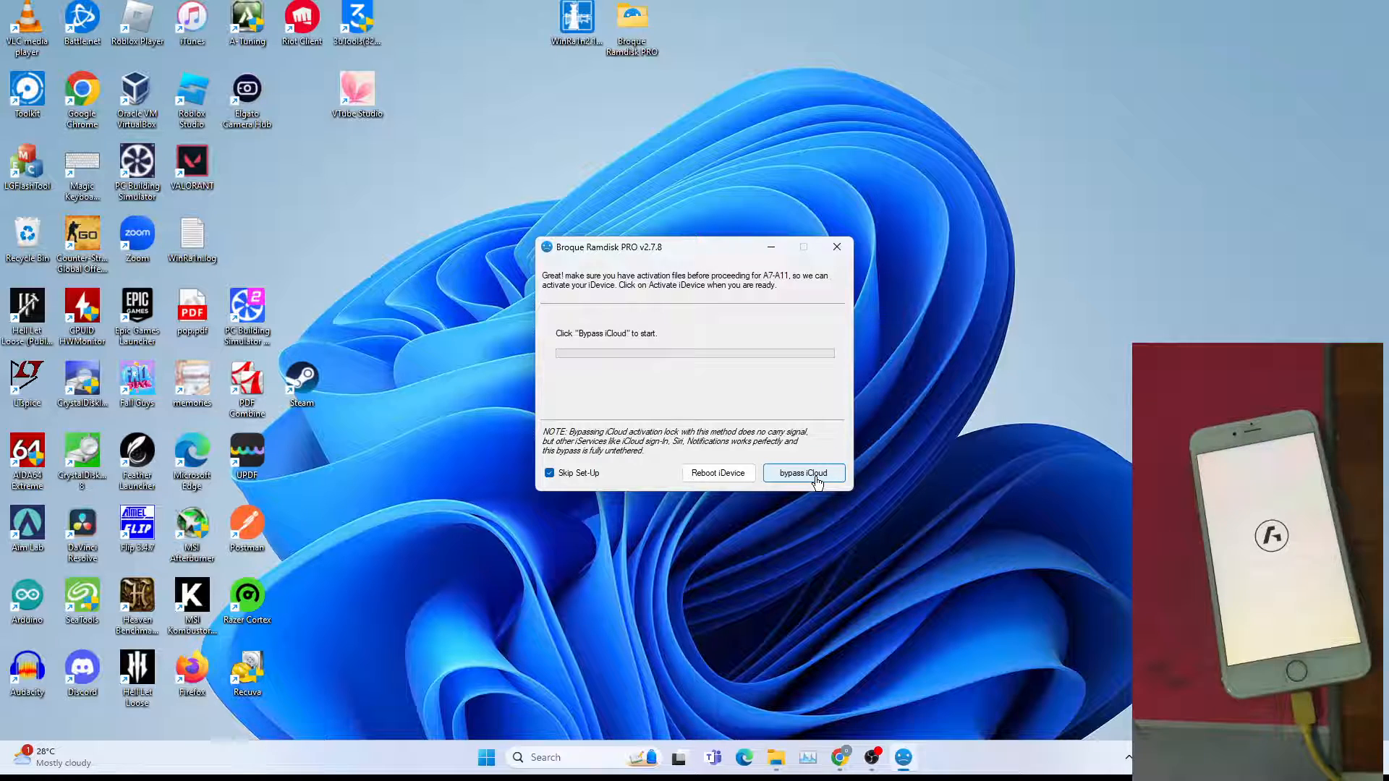
{"action": "left_click", "coordinate": [802, 472]}
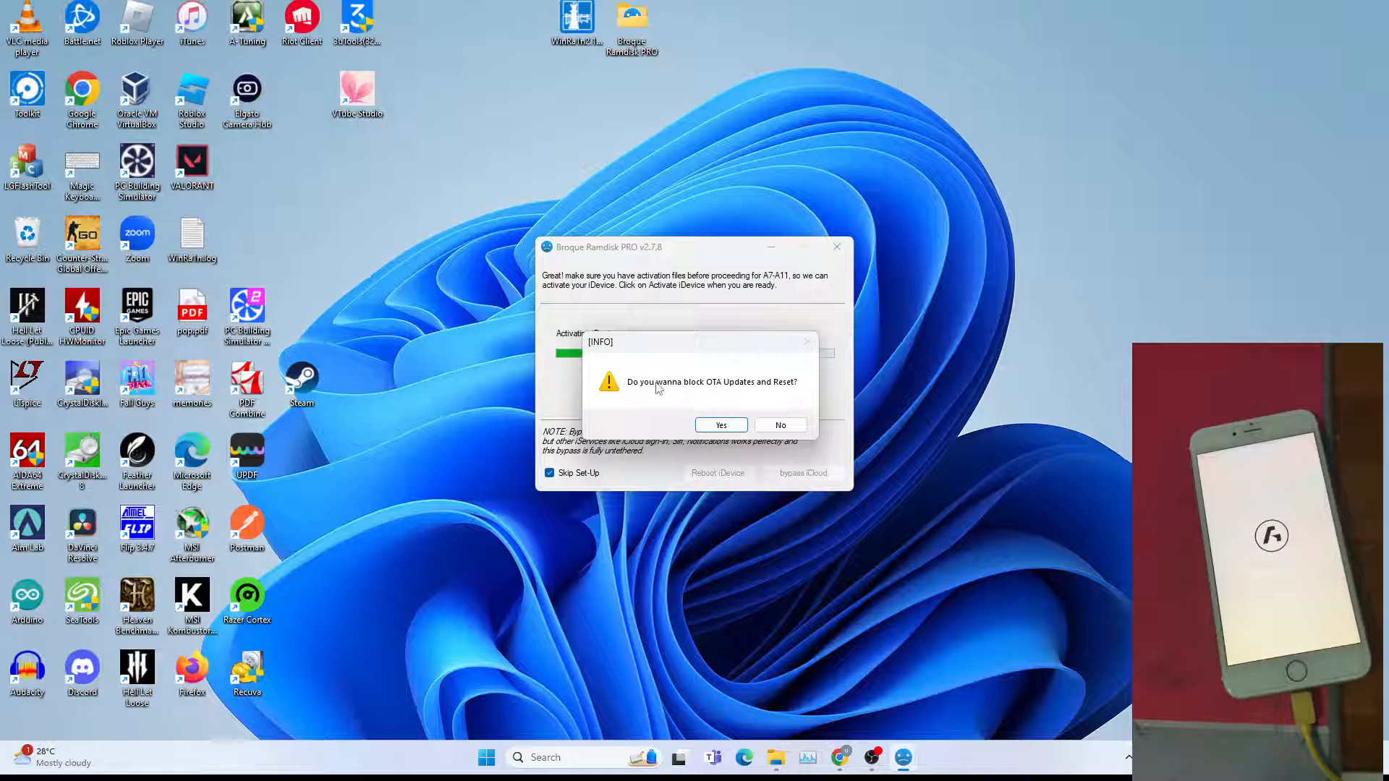
{"action": "mouse_move", "coordinate": [787, 397]}
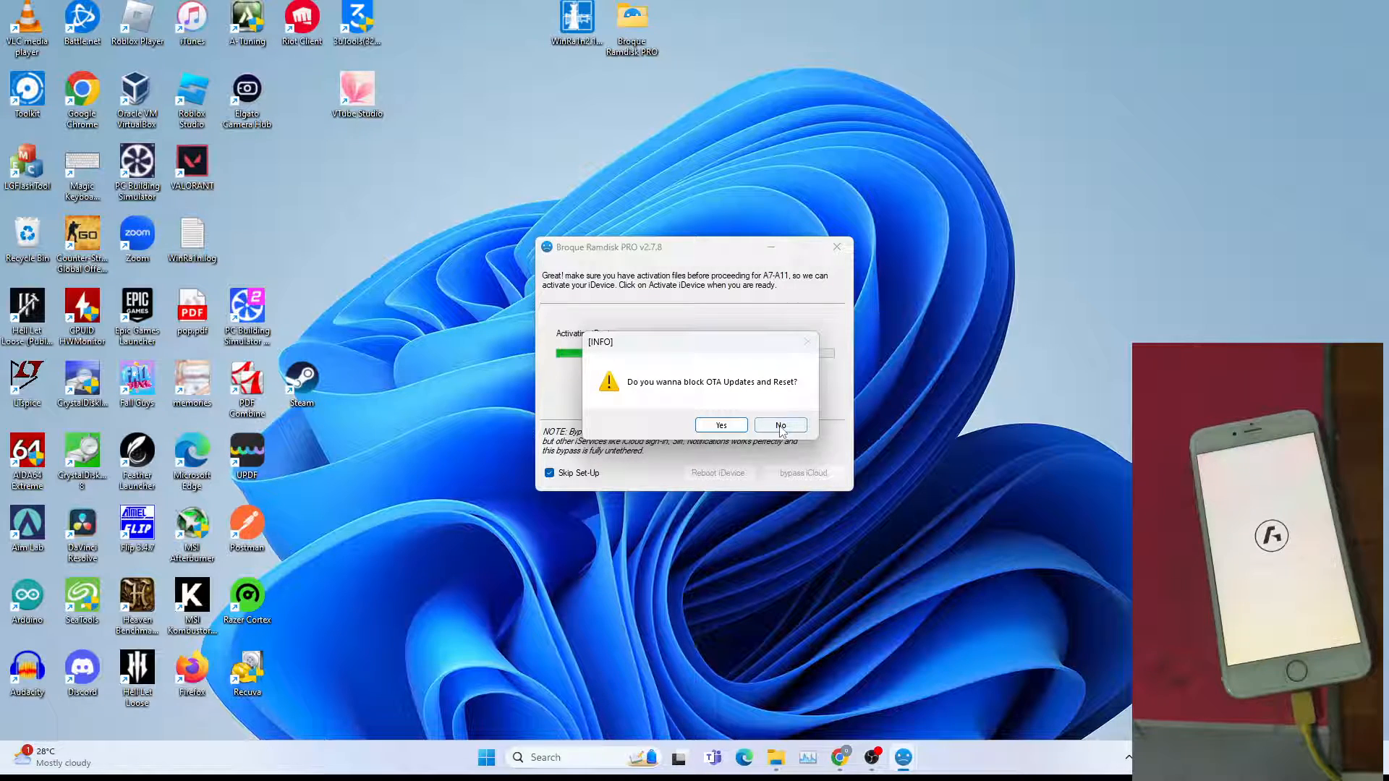
- Decline blocking OTA updates and confirm the 'iCloud successfully bypassed' message
{"action": "left_click", "coordinate": [778, 426]}
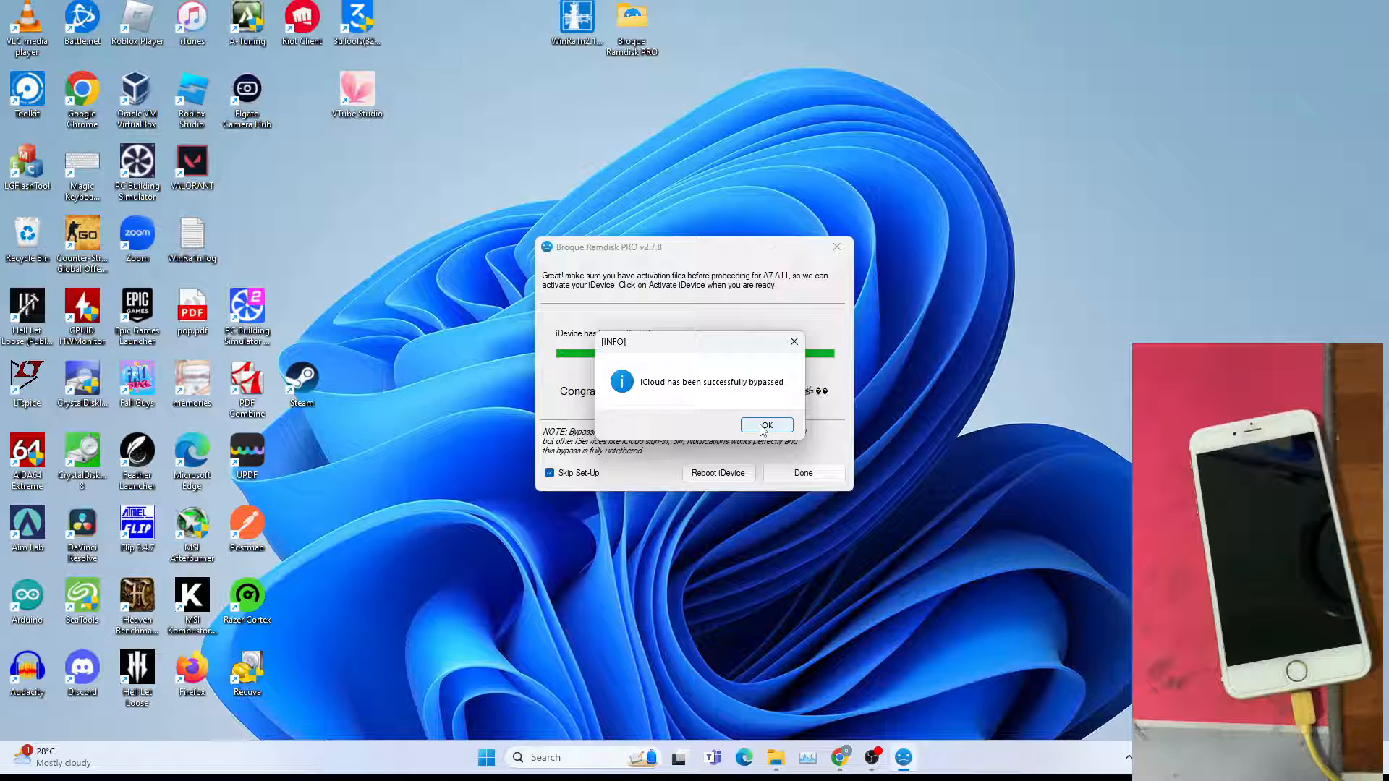
{"action": "left_click", "coordinate": [765, 425]}
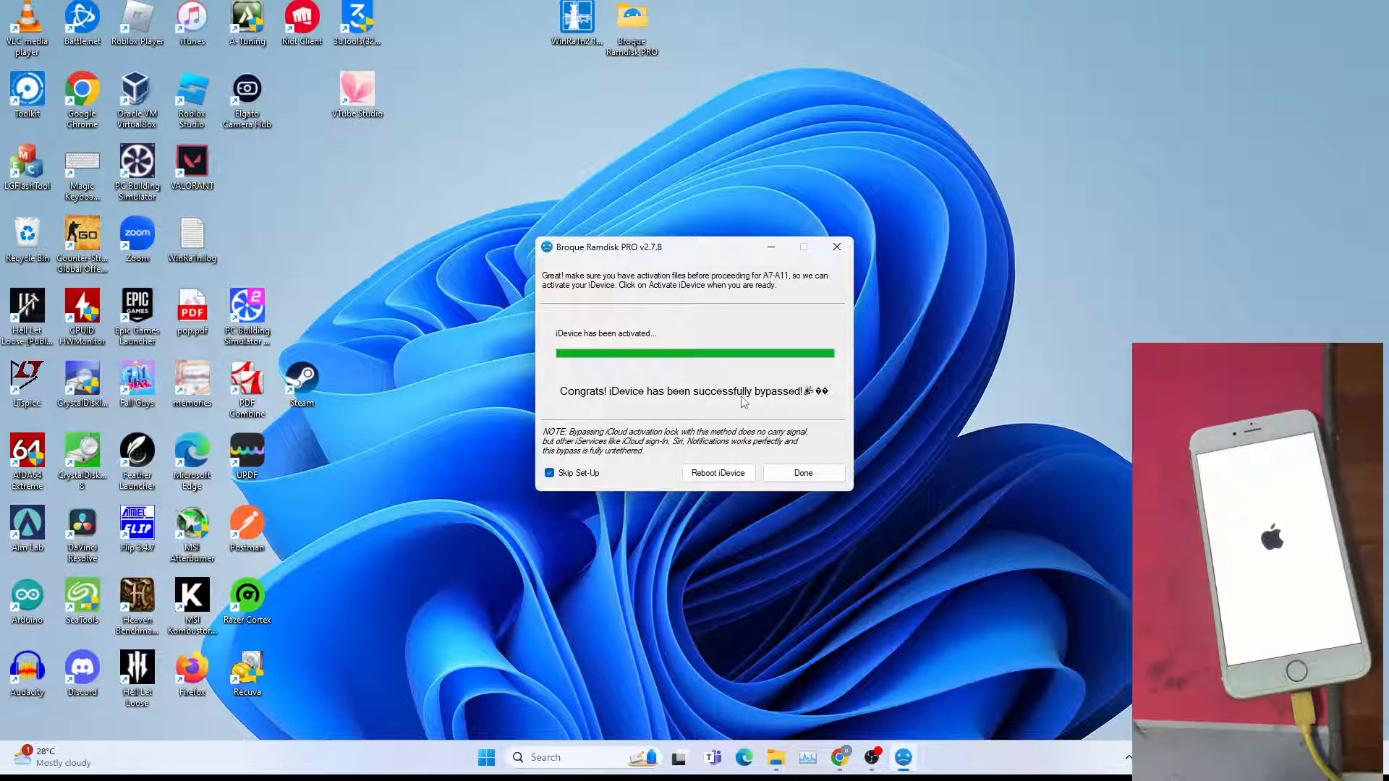